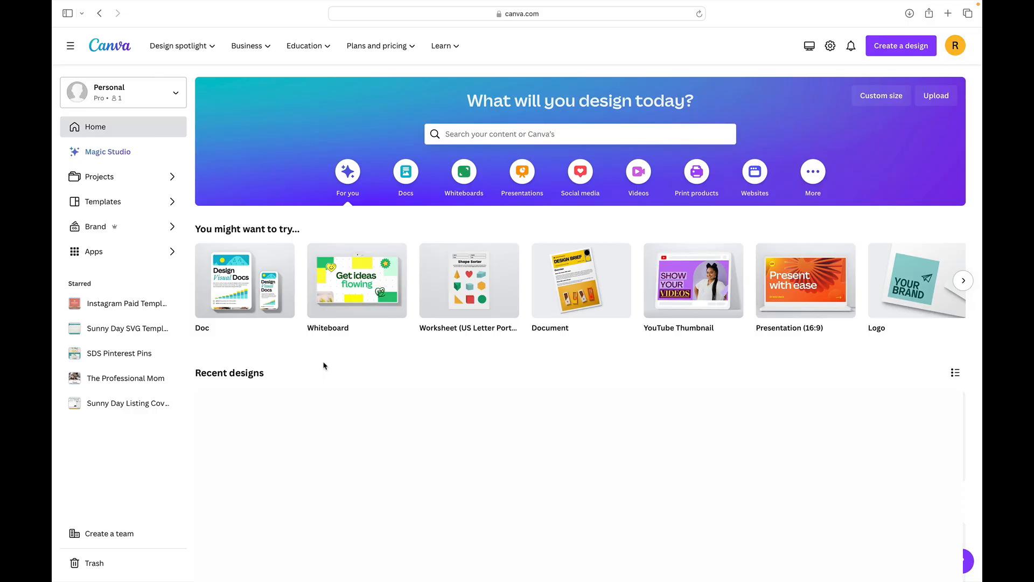
{"action": "mouse_move", "coordinate": [389, 237]}
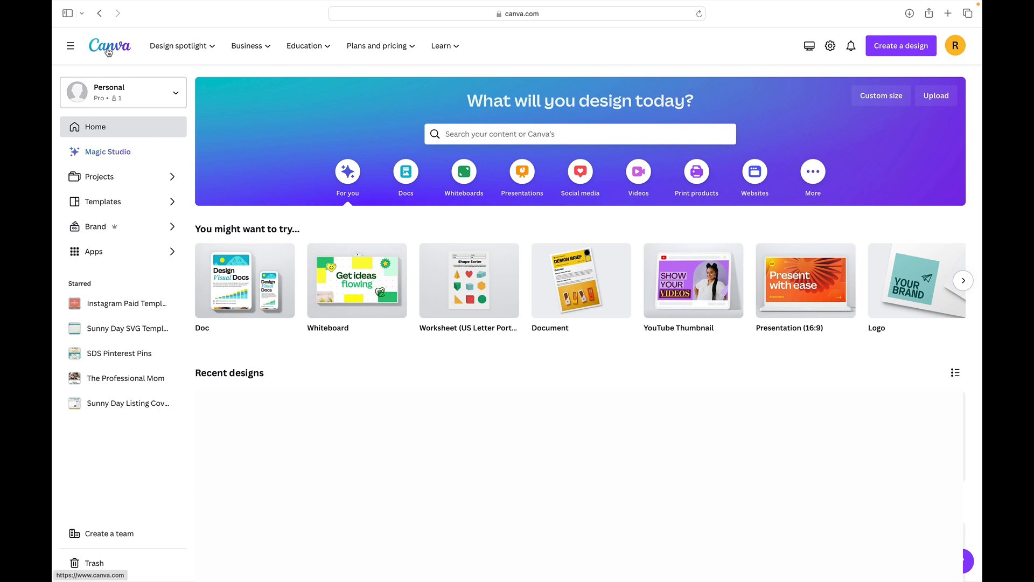
{"action": "mouse_move", "coordinate": [410, 228]}
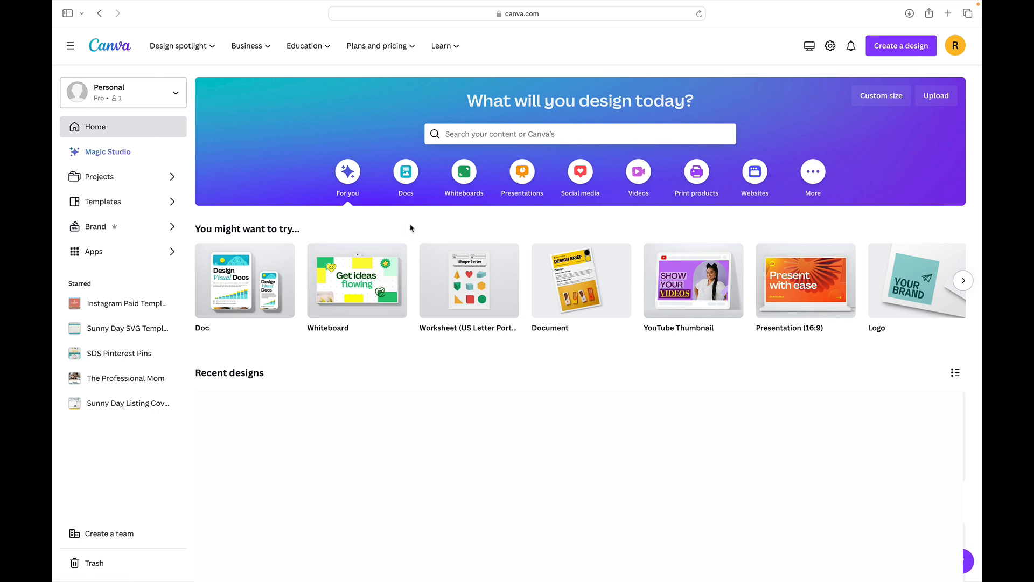
{"action": "mouse_move", "coordinate": [378, 222]}
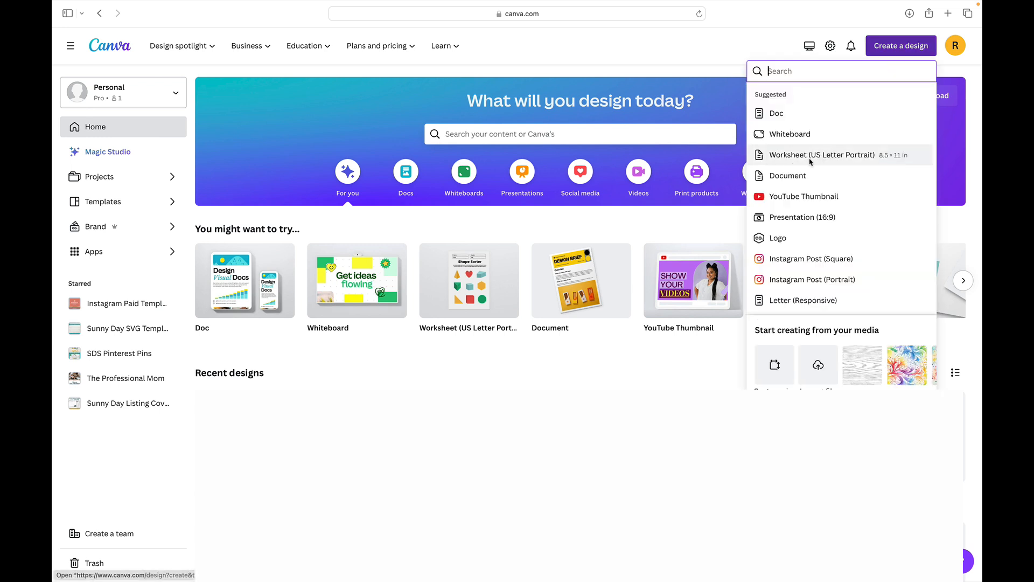
{"action": "mouse_move", "coordinate": [820, 164]}
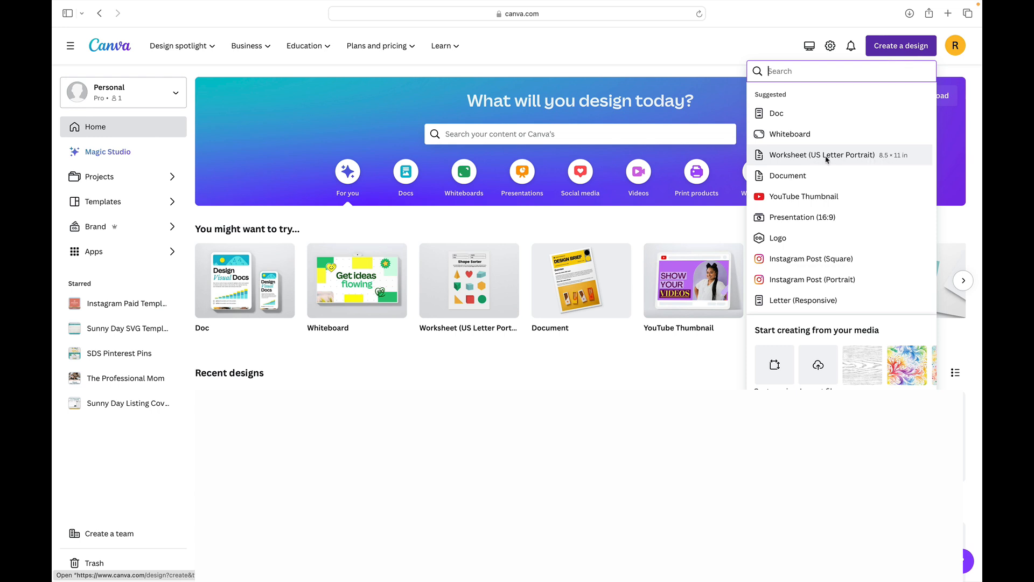
{"action": "mouse_move", "coordinate": [801, 216]}
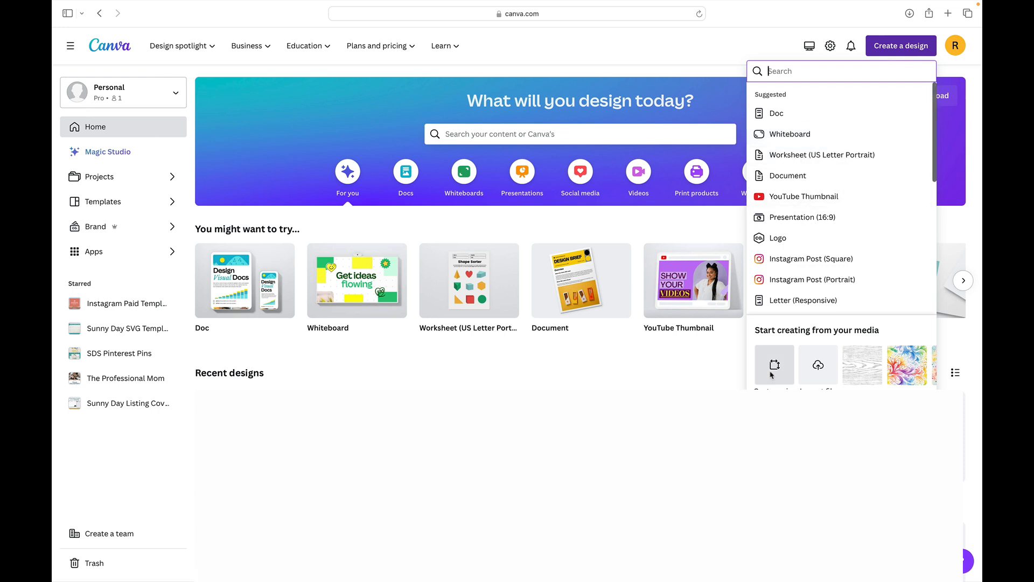
- Create a custom-size blank design of 8.5 × 11 inches
{"action": "type", "text": "Custom size"}
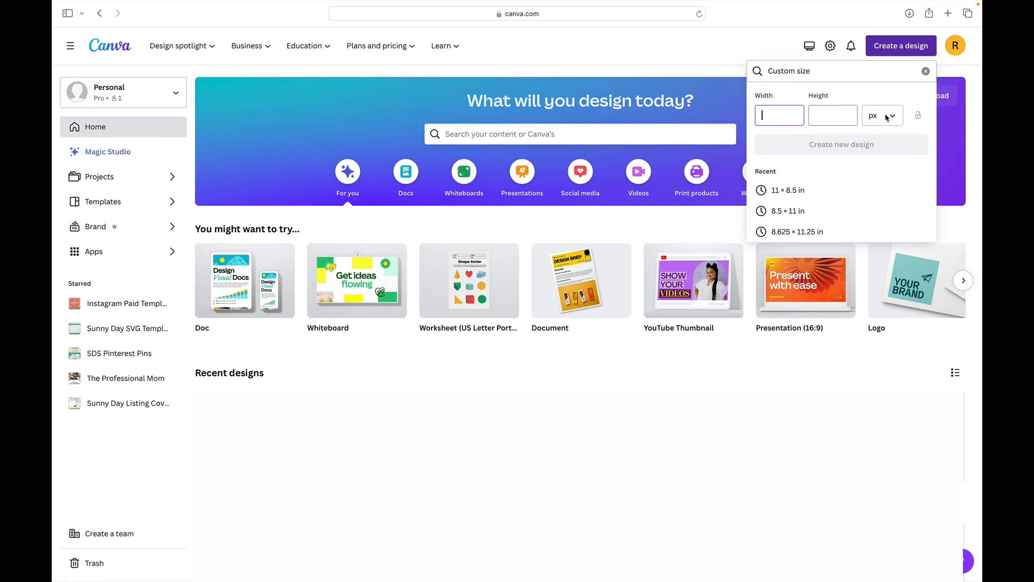
{"action": "left_click", "coordinate": [882, 115]}
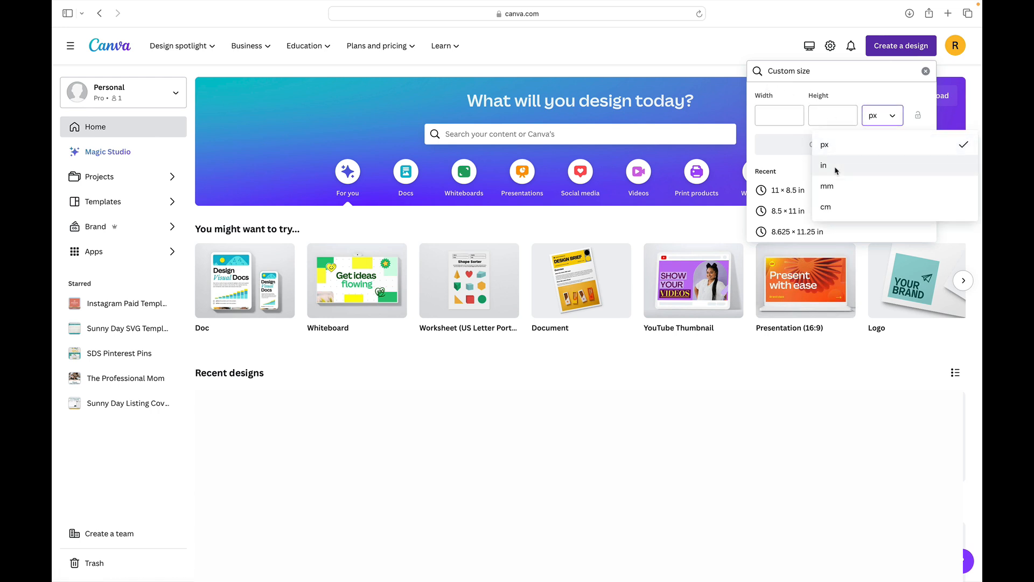
{"action": "left_click", "coordinate": [823, 164]}
{"action": "type", "text": "8.5"}
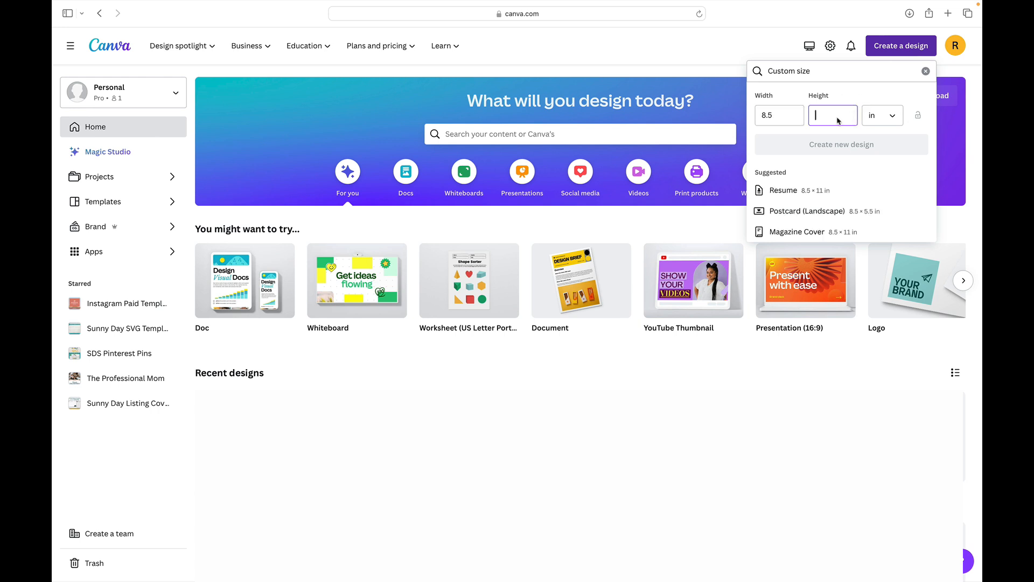
{"action": "type", "text": "11"}
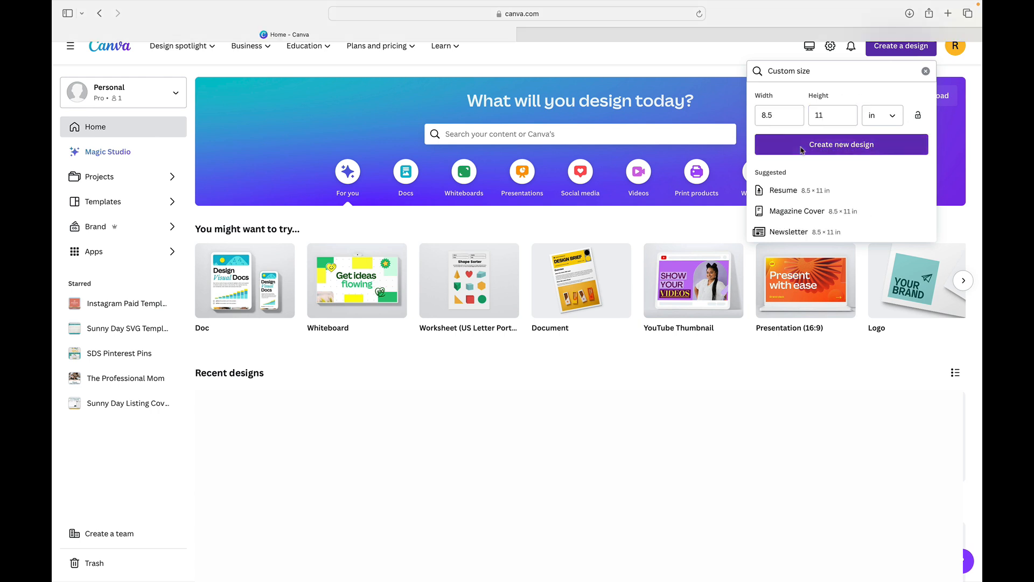
{"action": "left_click", "coordinate": [841, 144]}
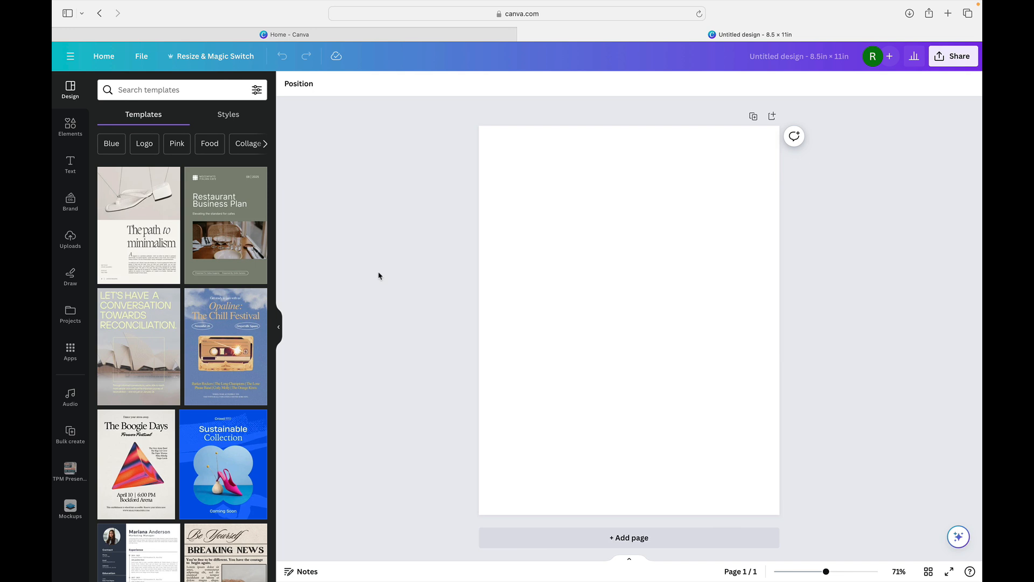
{"action": "mouse_move", "coordinate": [70, 237]}
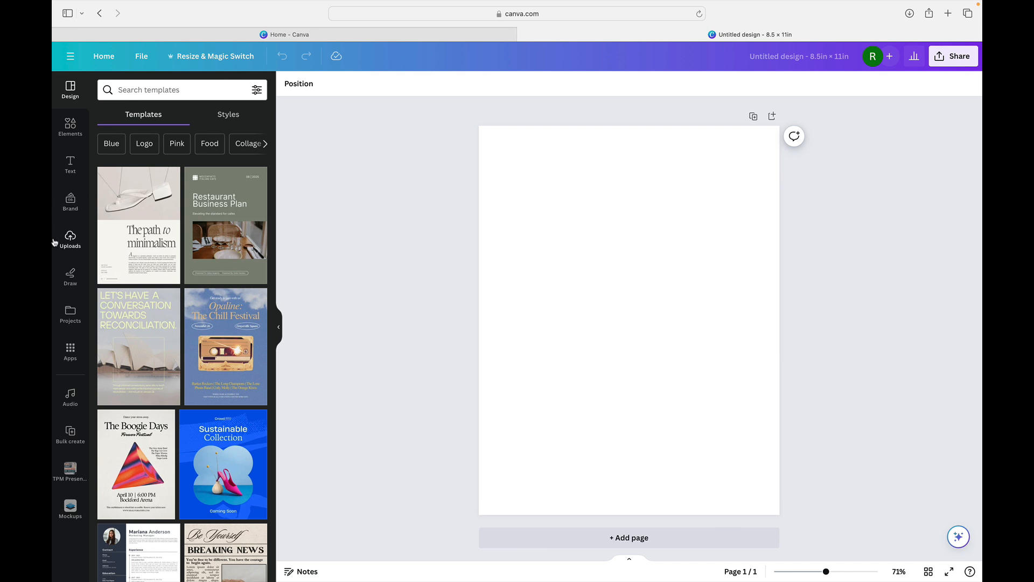
{"action": "mouse_move", "coordinate": [742, 104]}
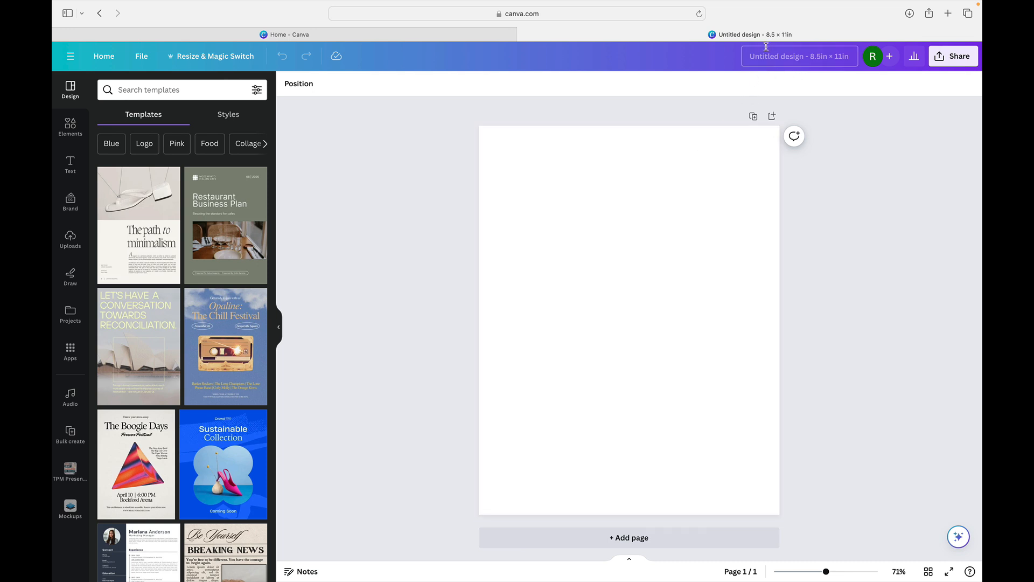
{"action": "mouse_move", "coordinate": [70, 127]}
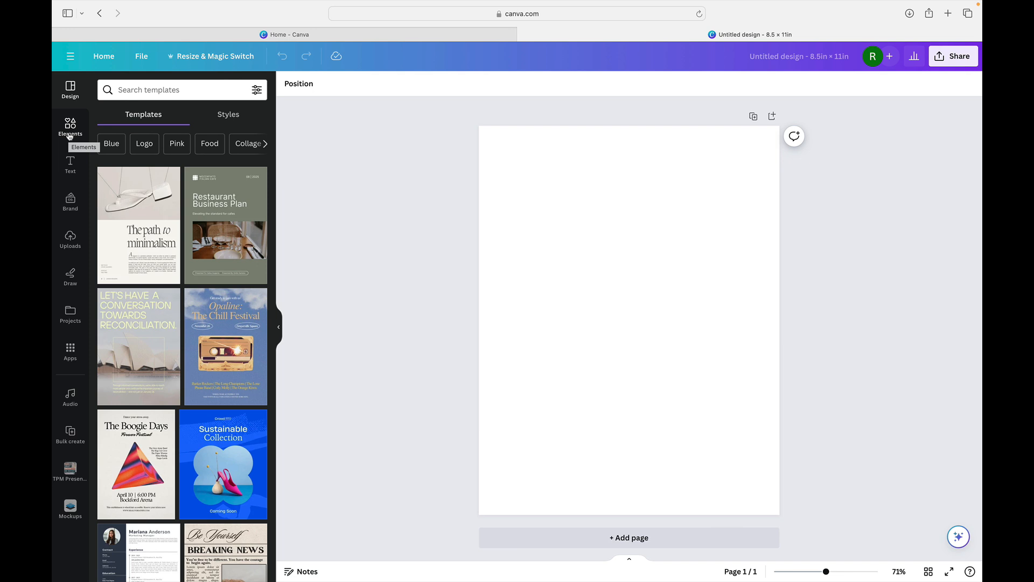
{"action": "mouse_move", "coordinate": [429, 258]}
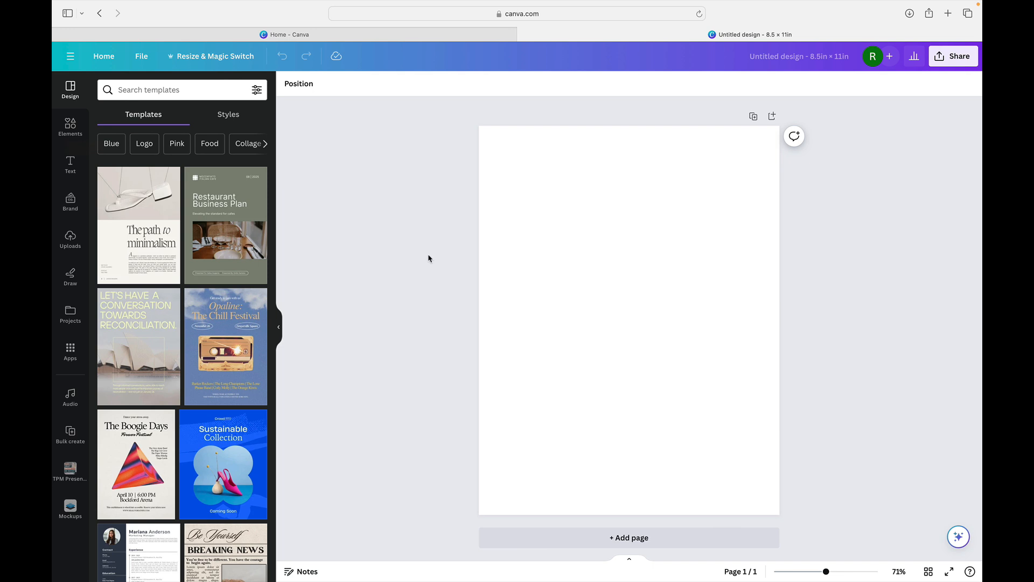
{"action": "mouse_move", "coordinate": [444, 205]}
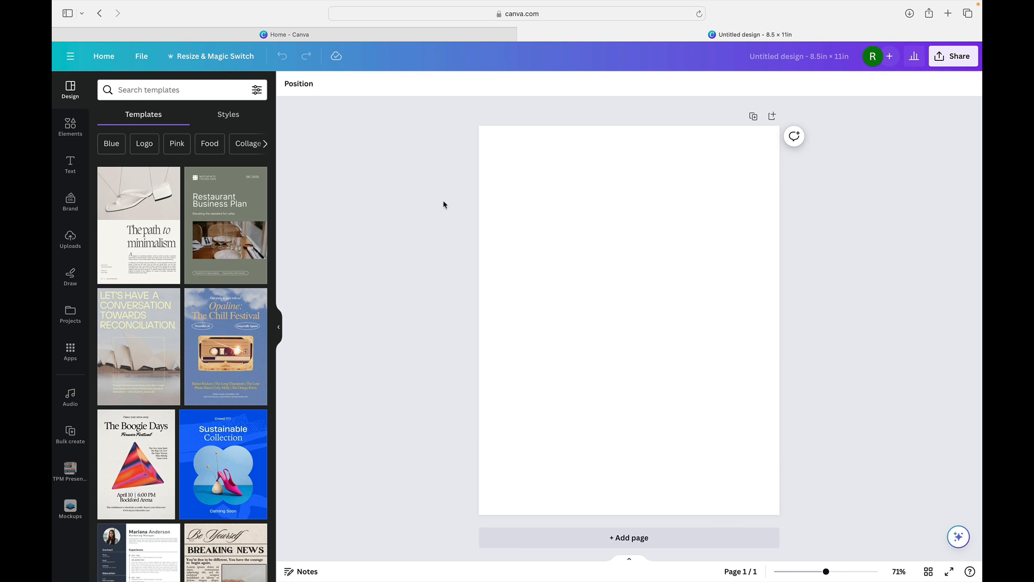
{"action": "mouse_move", "coordinate": [429, 211]}
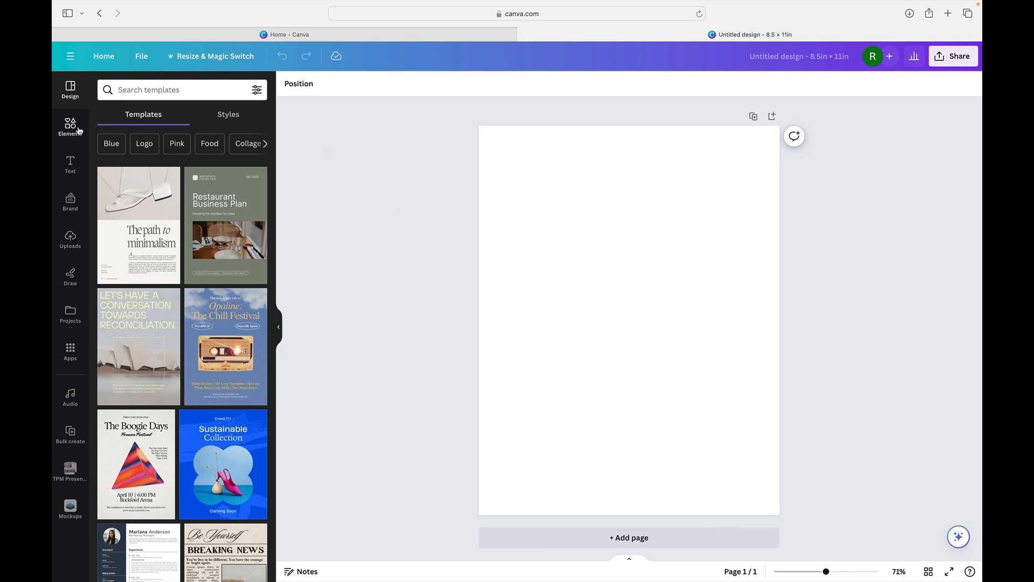
- Add a square from Elements and stretch it to fill the page with an even centred margin
{"action": "left_click", "coordinate": [70, 126]}
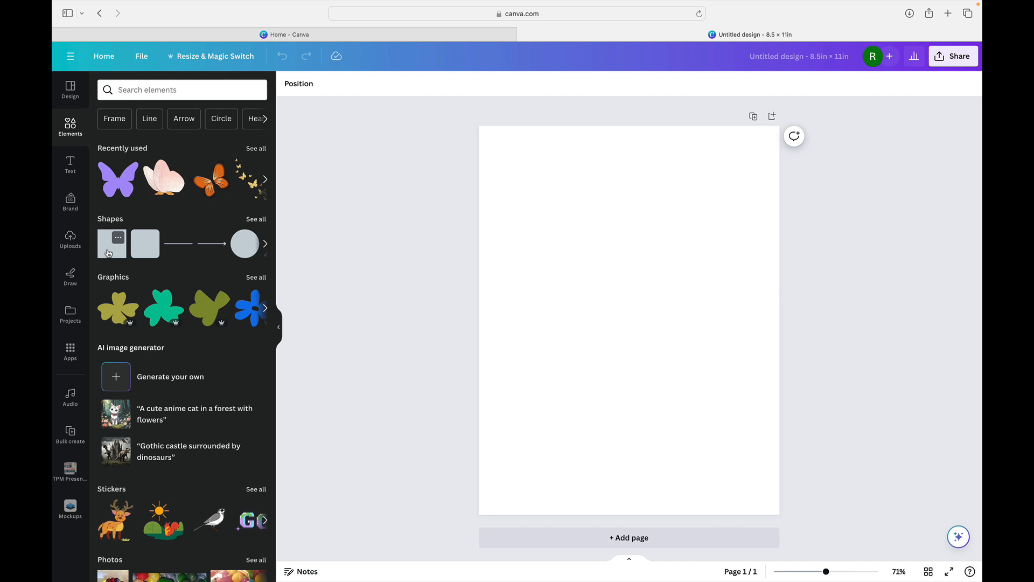
{"action": "mouse_move", "coordinate": [322, 253]}
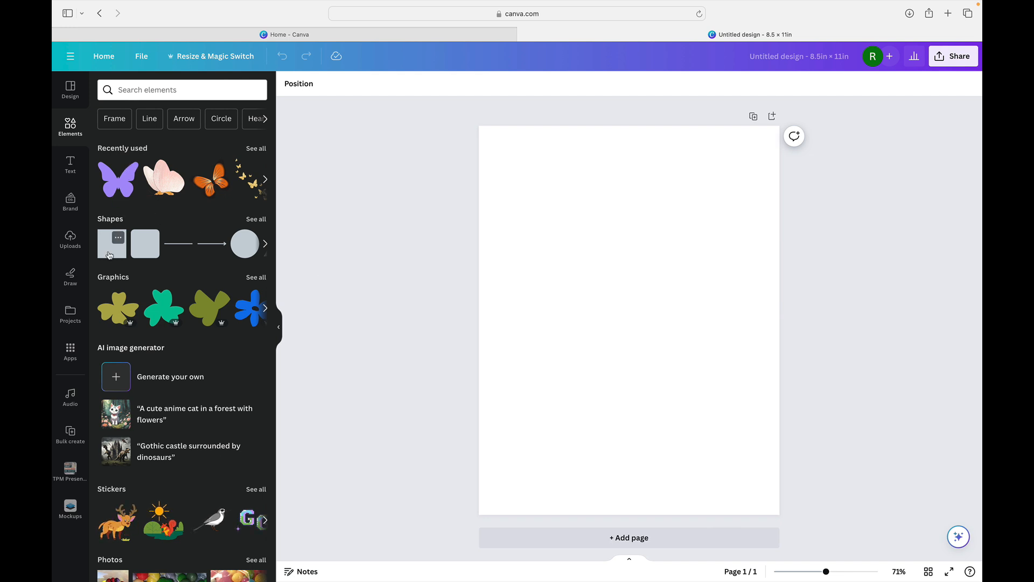
{"action": "left_click", "coordinate": [110, 243]}
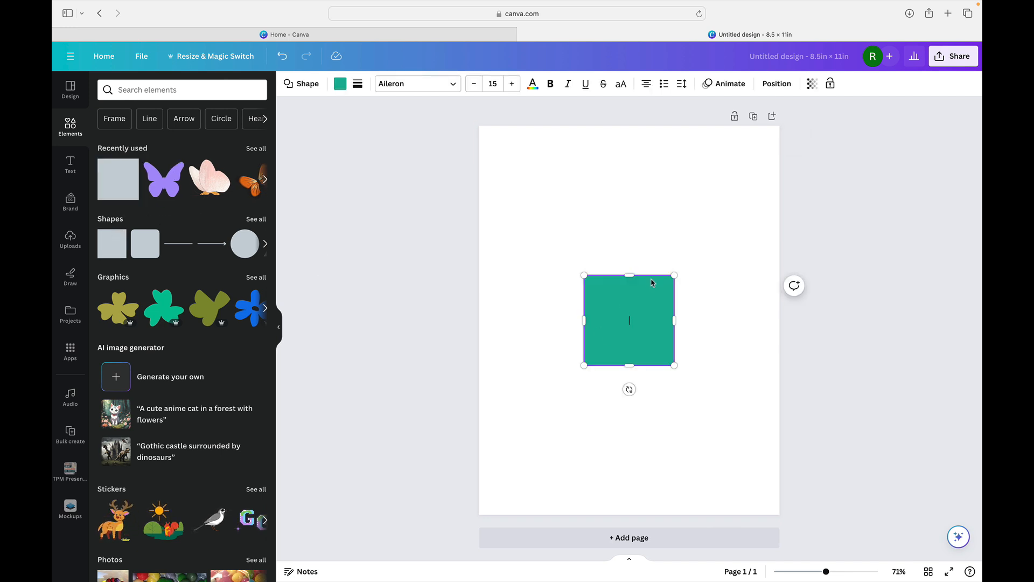
{"action": "left_click_drag", "start_coordinate": [629, 274], "coordinate": [628, 154]}
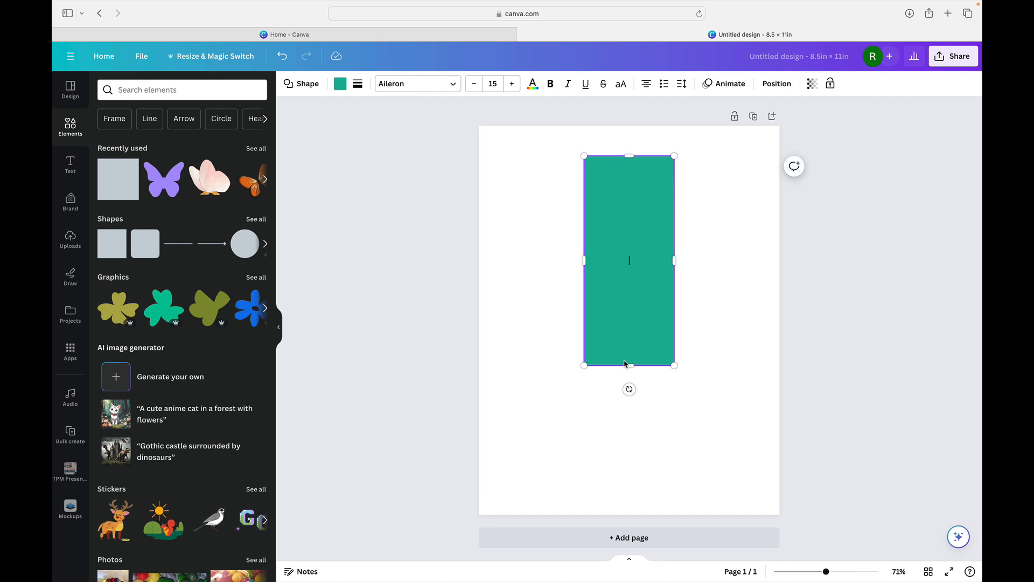
{"action": "left_click_drag", "start_coordinate": [628, 364], "coordinate": [628, 481]}
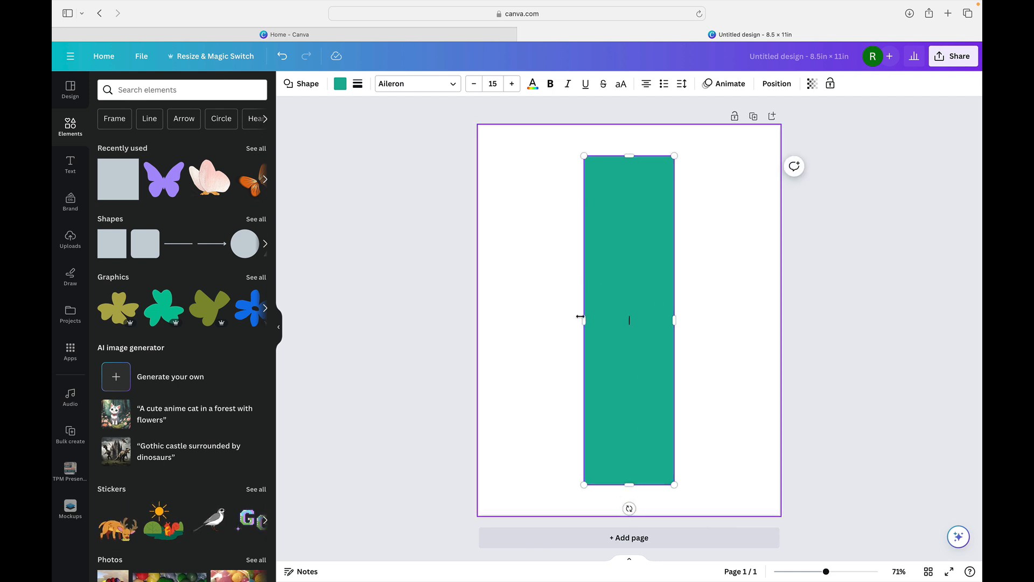
{"action": "left_click_drag", "start_coordinate": [583, 320], "coordinate": [507, 320]}
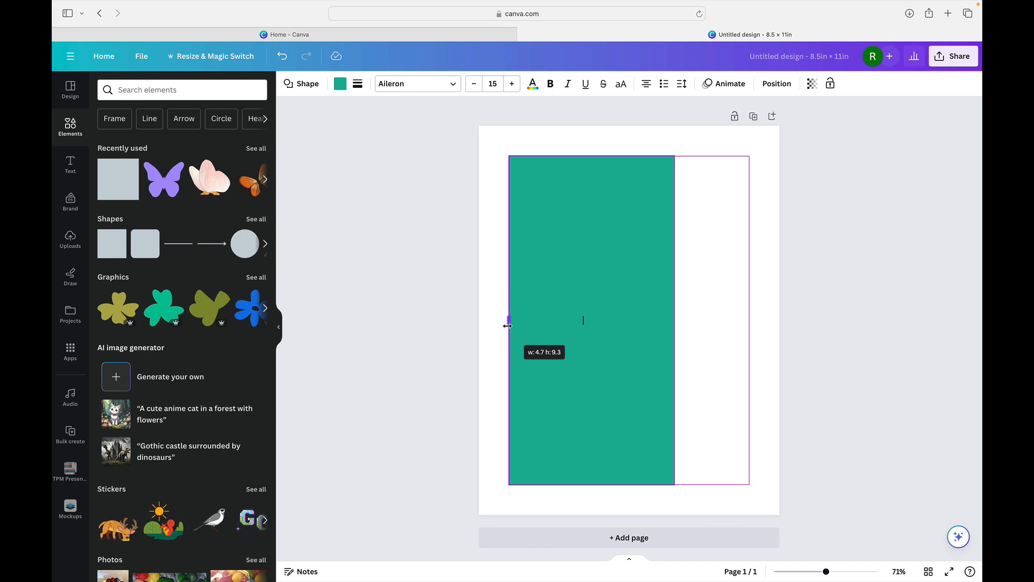
{"action": "left_click_drag", "start_coordinate": [507, 324], "coordinate": [715, 320]}
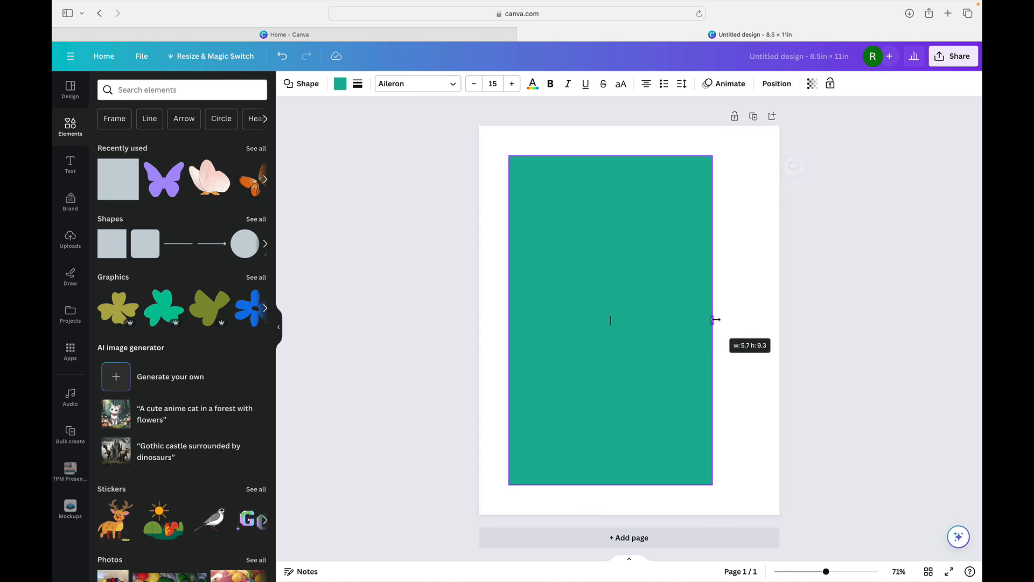
{"action": "left_click_drag", "start_coordinate": [716, 320], "coordinate": [748, 320]}
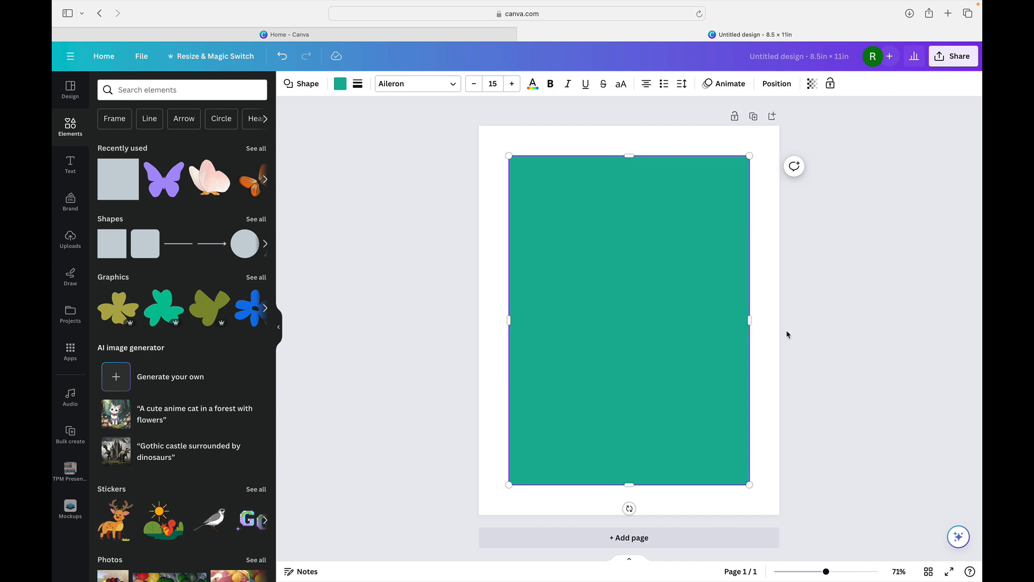
{"action": "left_click_drag", "start_coordinate": [628, 484], "coordinate": [628, 486]}
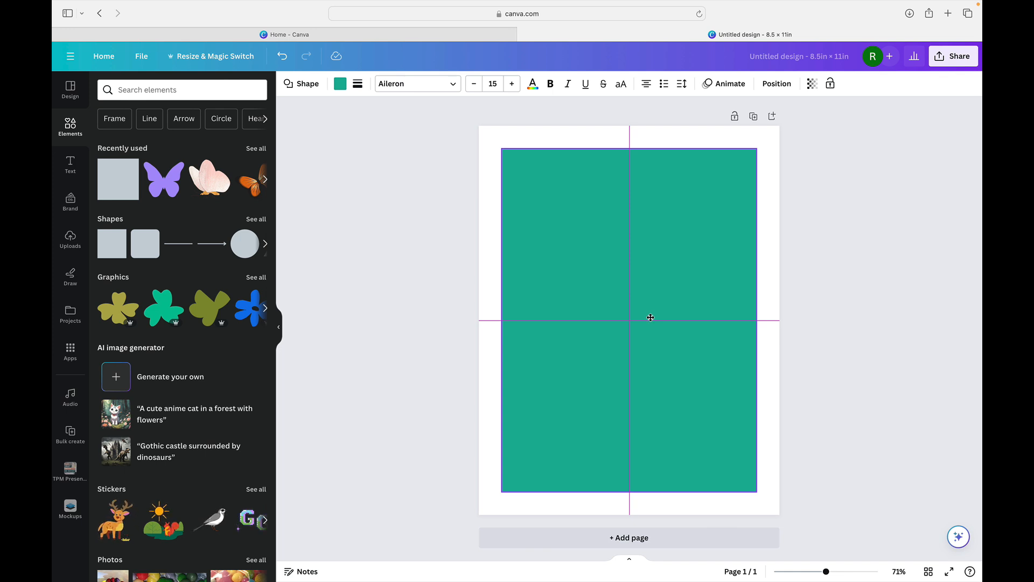
{"action": "left_click", "coordinate": [650, 317]}
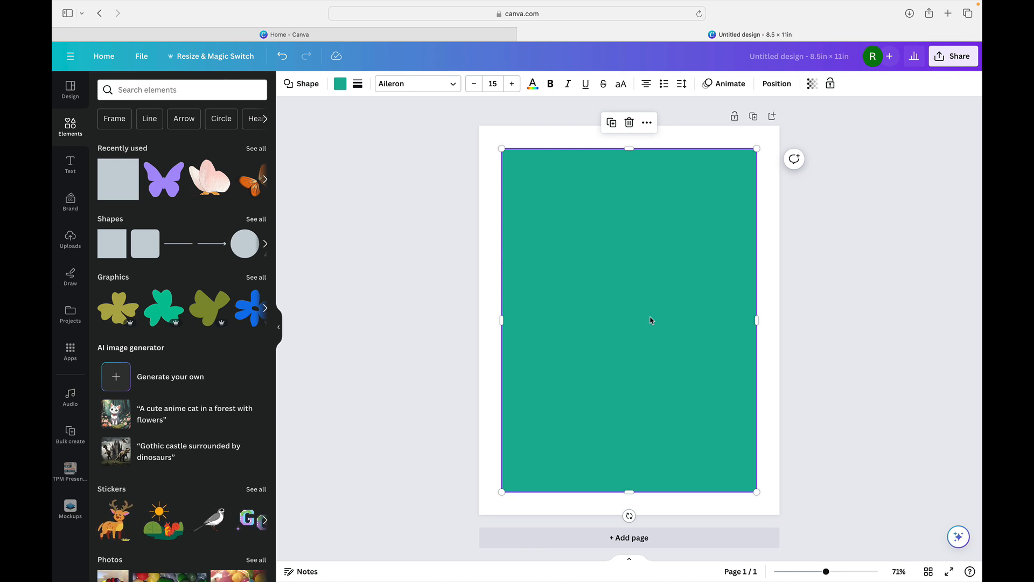
{"action": "mouse_move", "coordinate": [339, 84]}
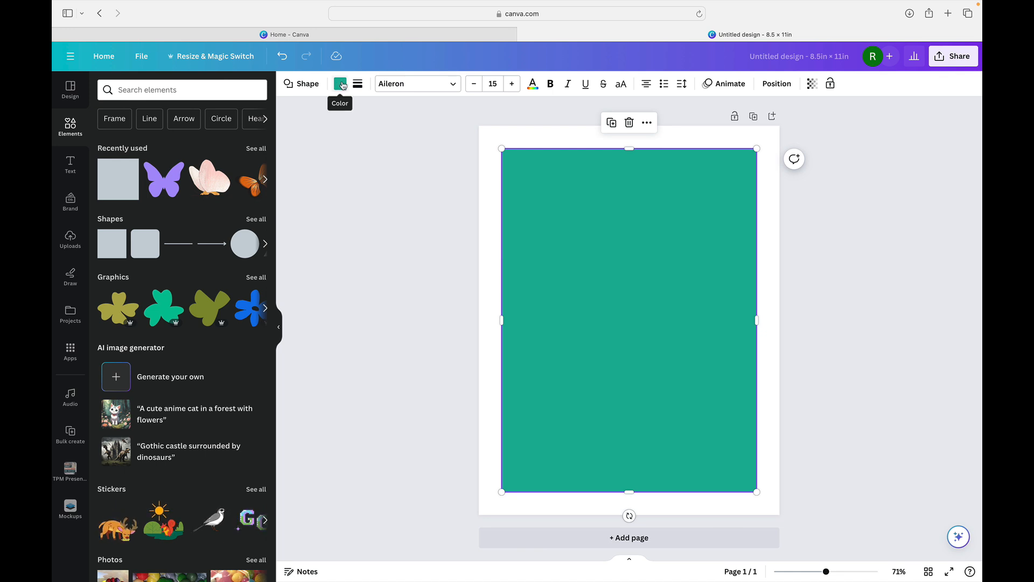
- Remove the rectangle's teal fill using the no-colour swatch
{"action": "left_click", "coordinate": [340, 82]}
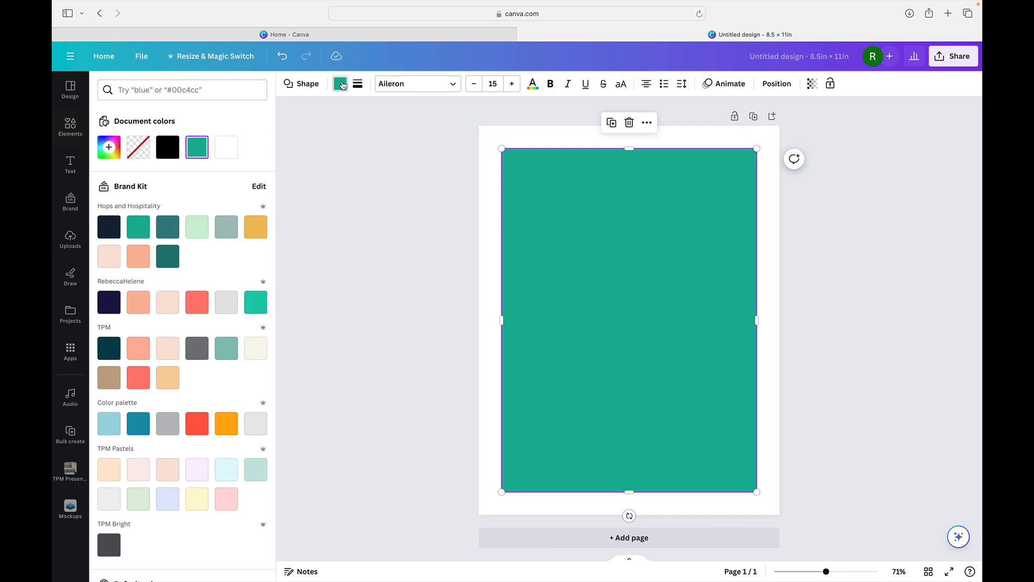
{"action": "mouse_move", "coordinate": [339, 83]}
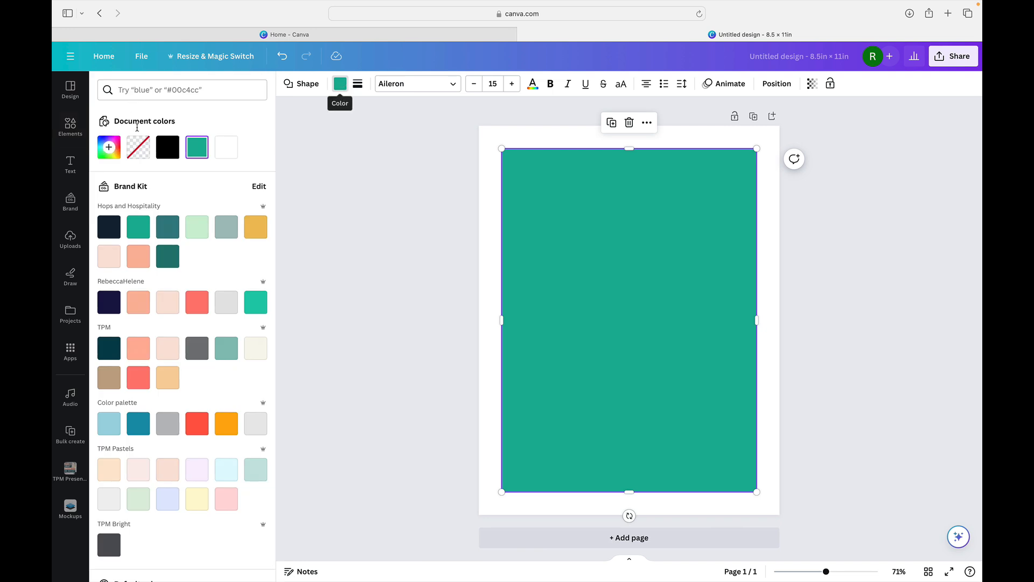
{"action": "mouse_move", "coordinate": [138, 147]}
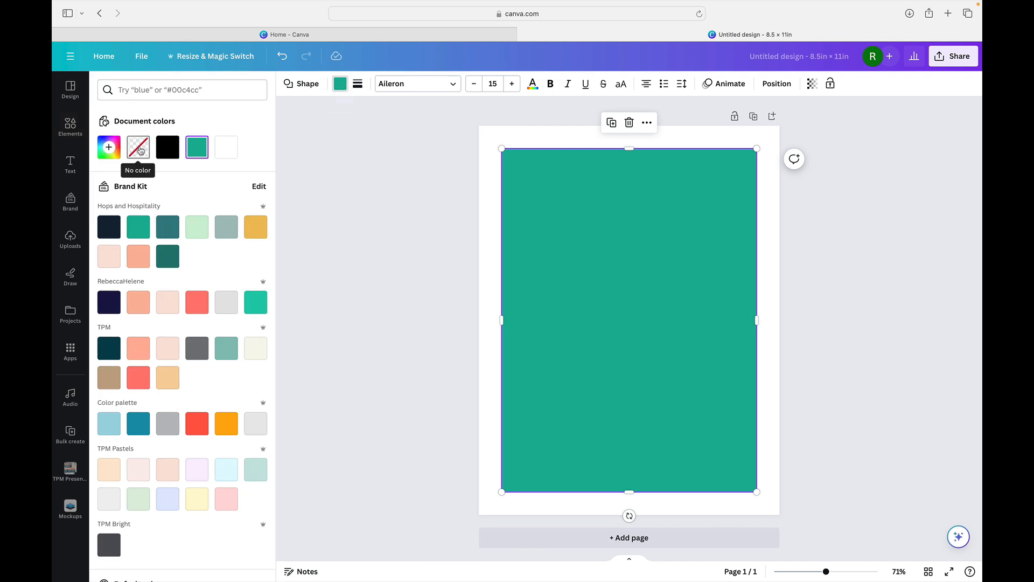
{"action": "left_click", "coordinate": [138, 147]}
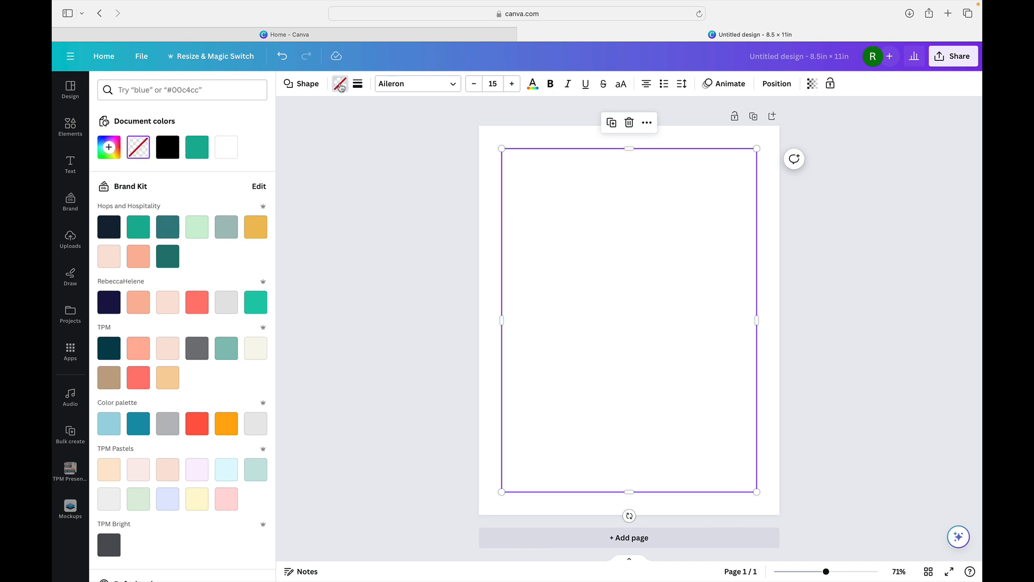
{"action": "mouse_move", "coordinate": [358, 84]}
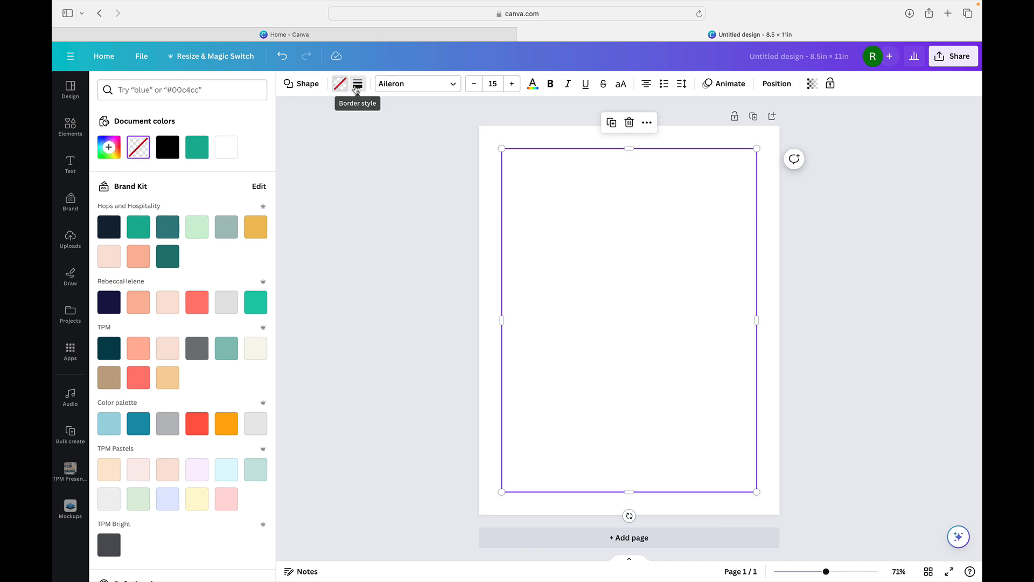
- Give the rectangle a solid black border of weight 4 with corner rounding about 10
{"action": "left_click", "coordinate": [358, 83]}
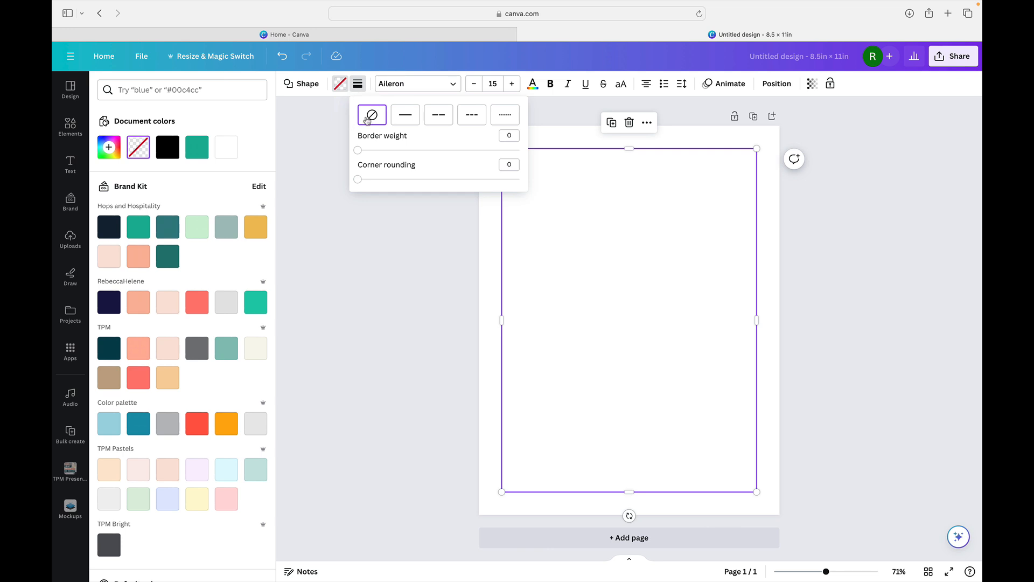
{"action": "left_click", "coordinate": [405, 115]}
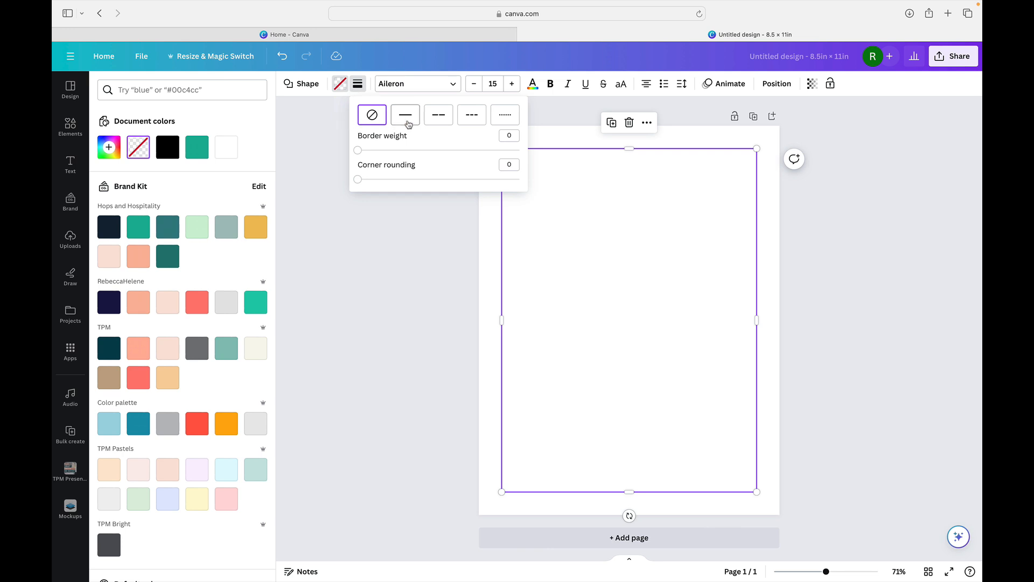
{"action": "left_click", "coordinate": [405, 114]}
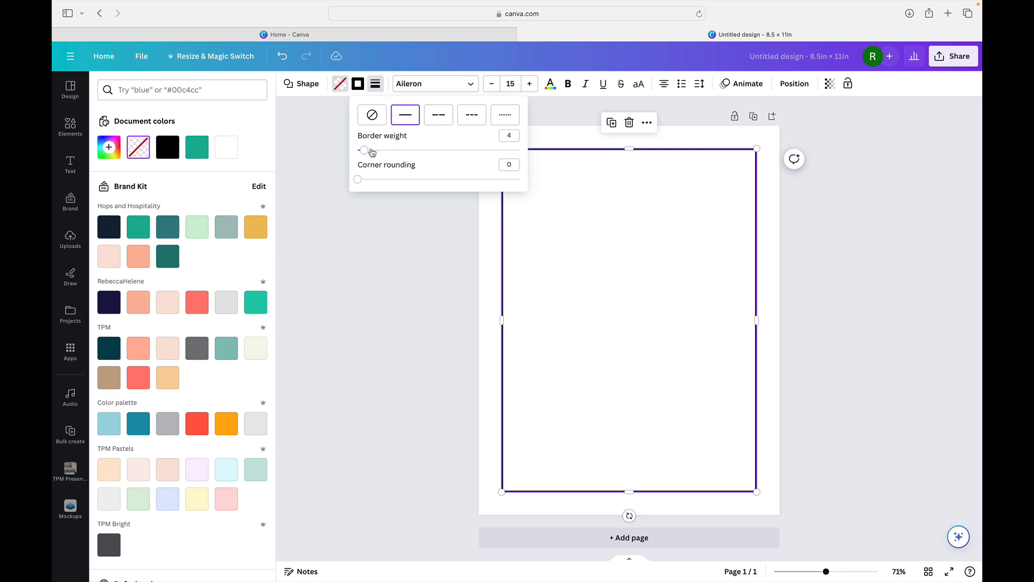
{"action": "left_click_drag", "start_coordinate": [363, 151], "coordinate": [394, 151]}
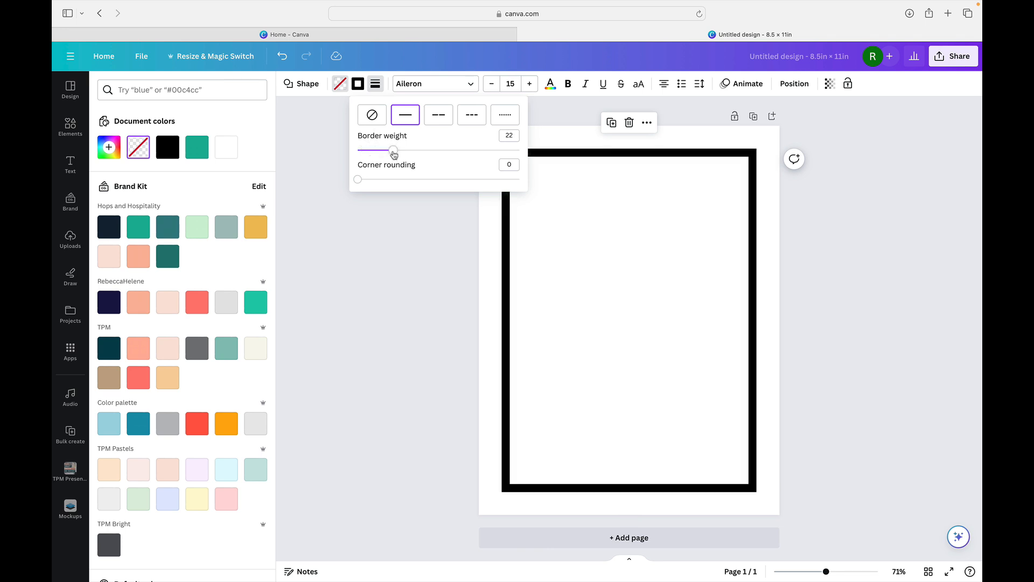
{"action": "left_click_drag", "start_coordinate": [394, 151], "coordinate": [362, 151]}
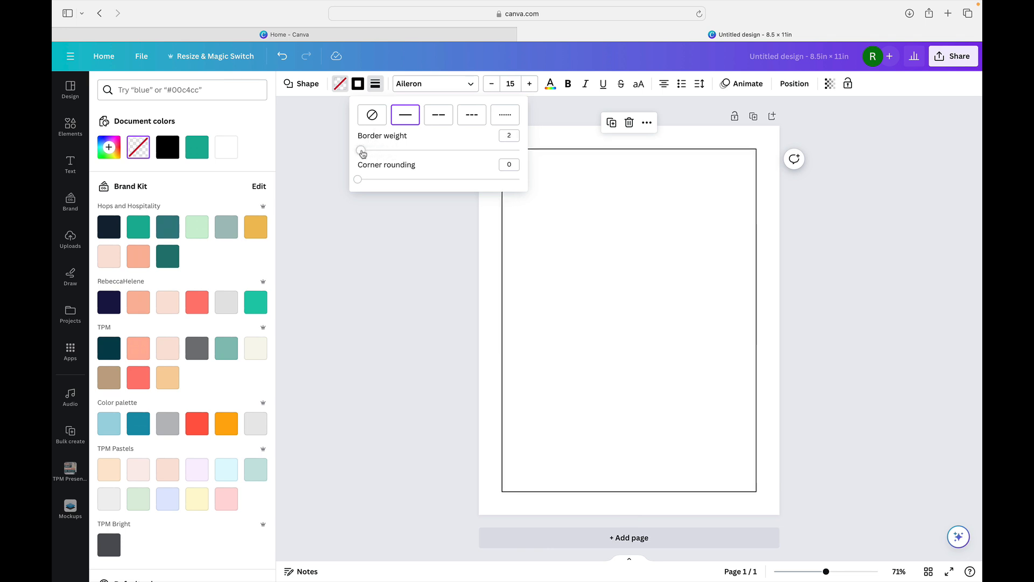
{"action": "left_click_drag", "start_coordinate": [361, 152], "coordinate": [365, 152]}
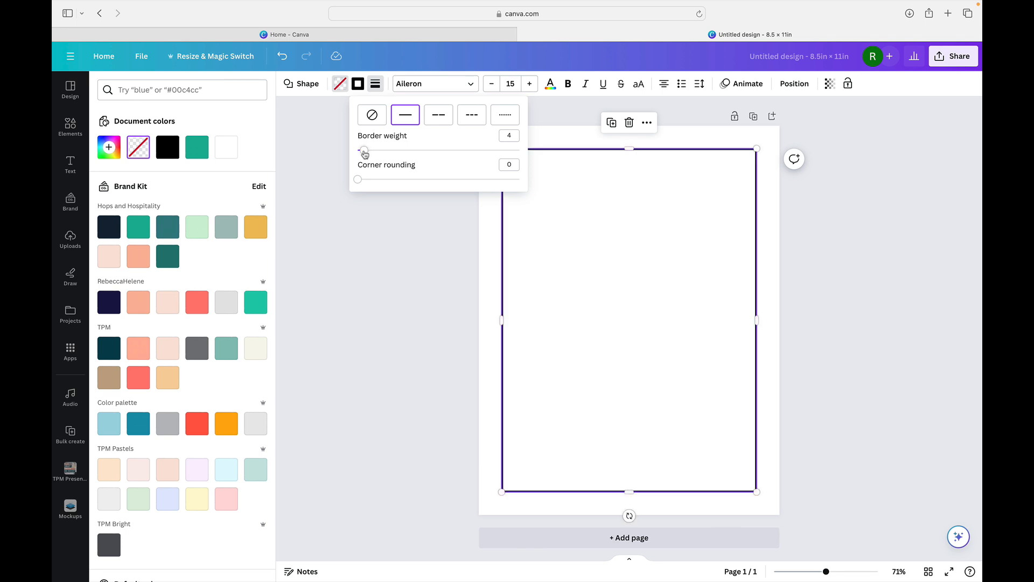
{"action": "mouse_move", "coordinate": [390, 198]}
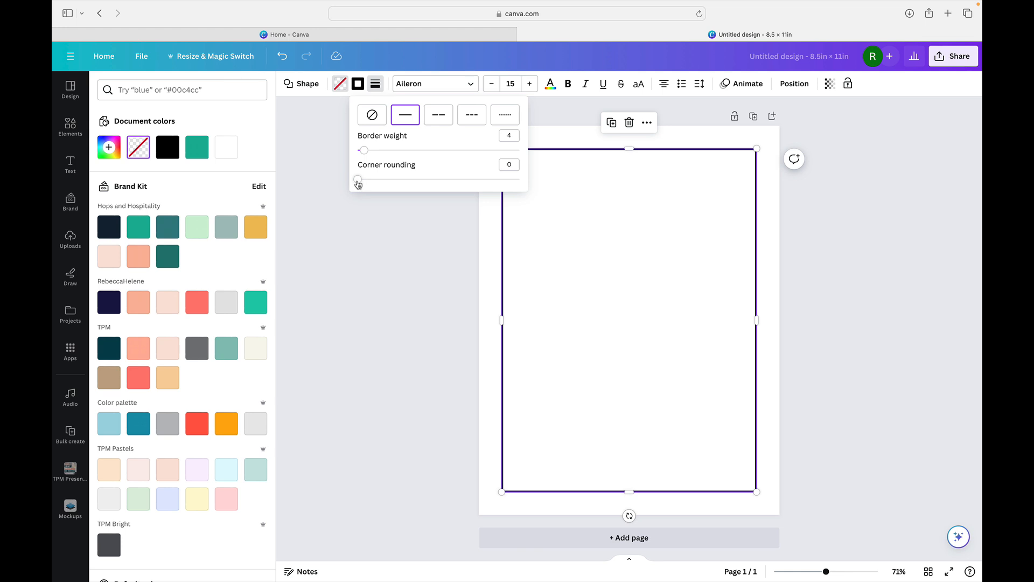
{"action": "left_click_drag", "start_coordinate": [357, 179], "coordinate": [368, 179]}
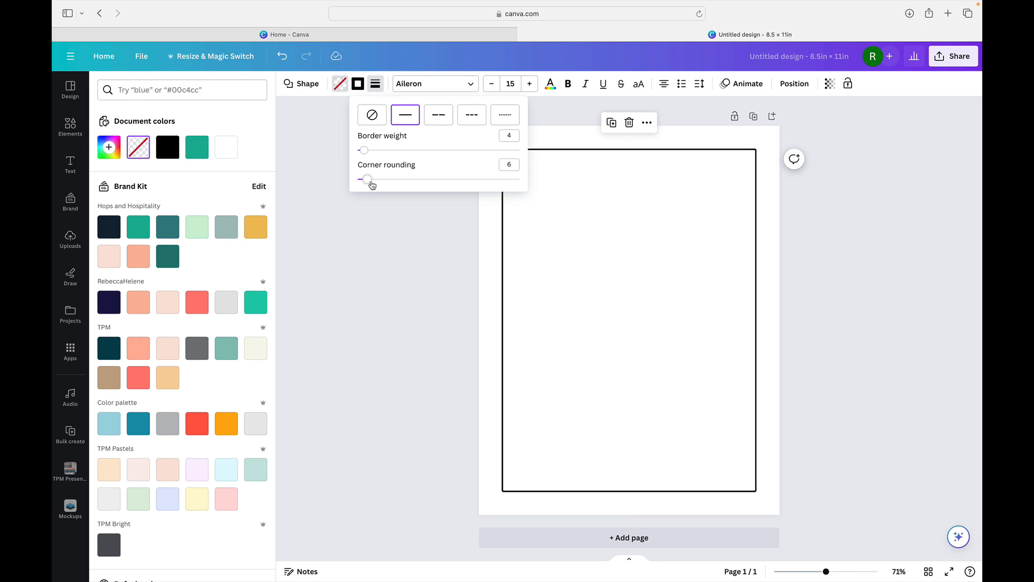
{"action": "left_click_drag", "start_coordinate": [366, 179], "coordinate": [374, 179]}
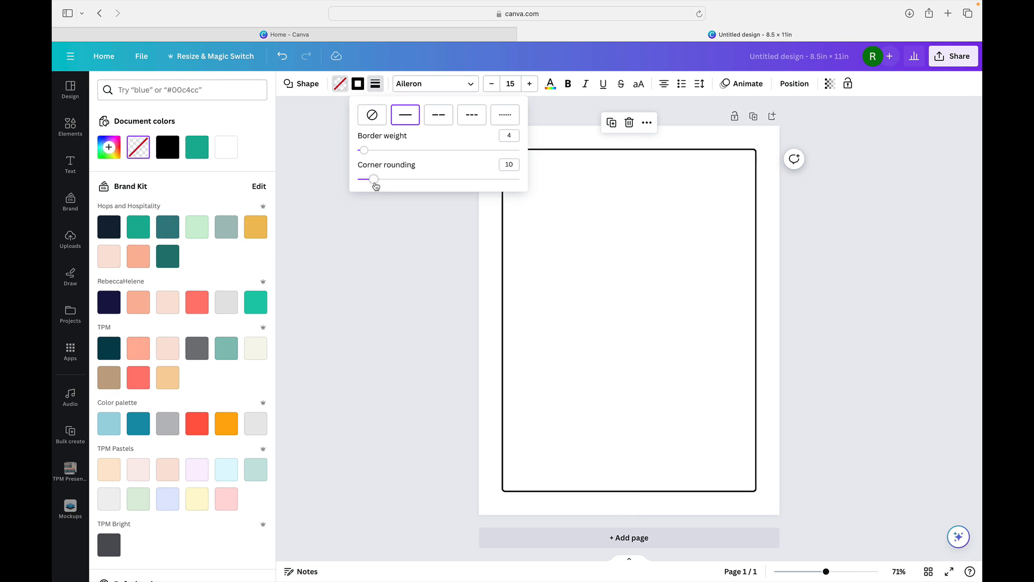
{"action": "left_click_drag", "start_coordinate": [374, 179], "coordinate": [376, 179]}
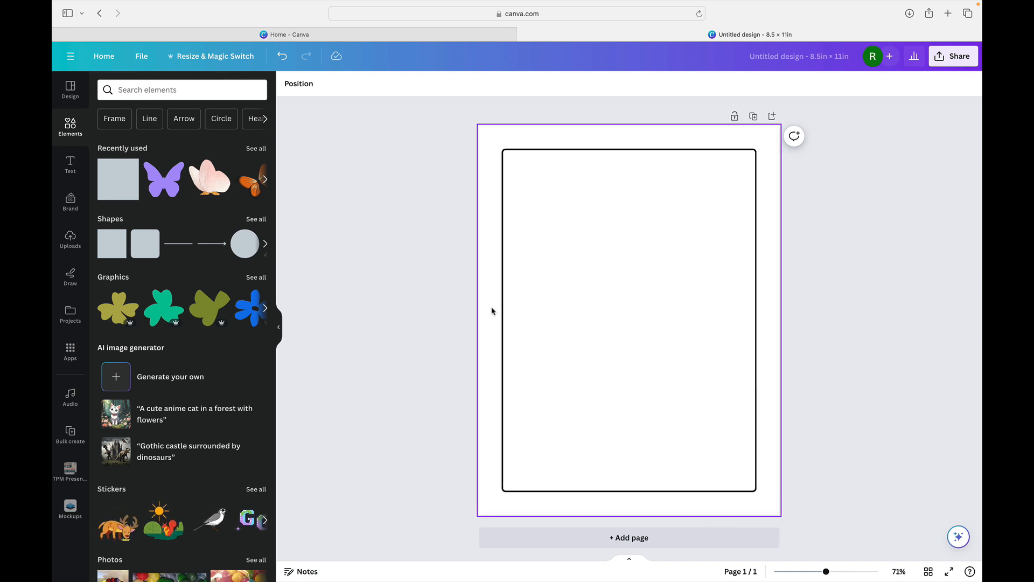
- Search Elements for 'butterfly', add the black monarch outline and enlarge it to the page width
{"action": "left_click", "coordinate": [333, 389]}
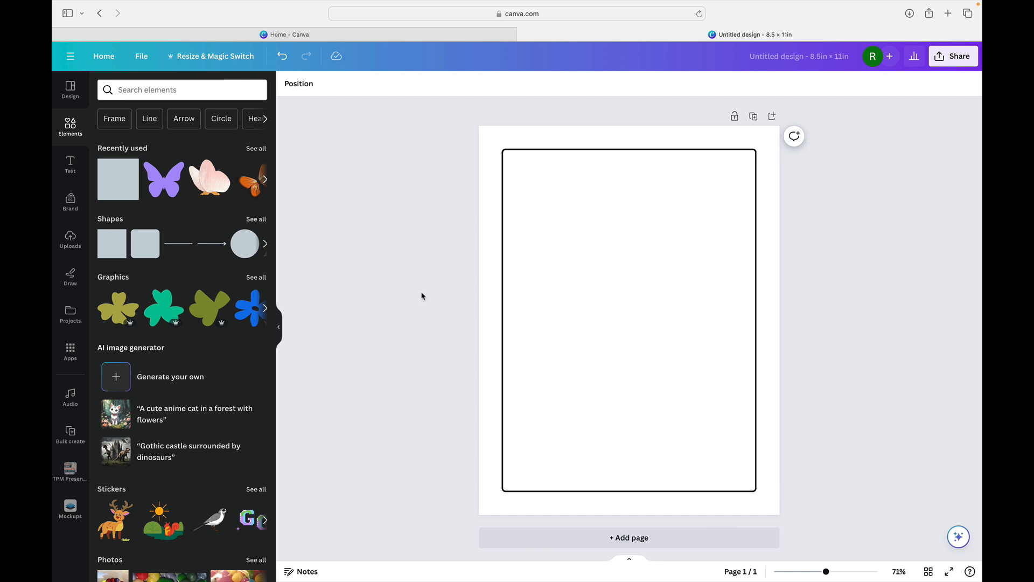
{"action": "mouse_move", "coordinate": [361, 230]}
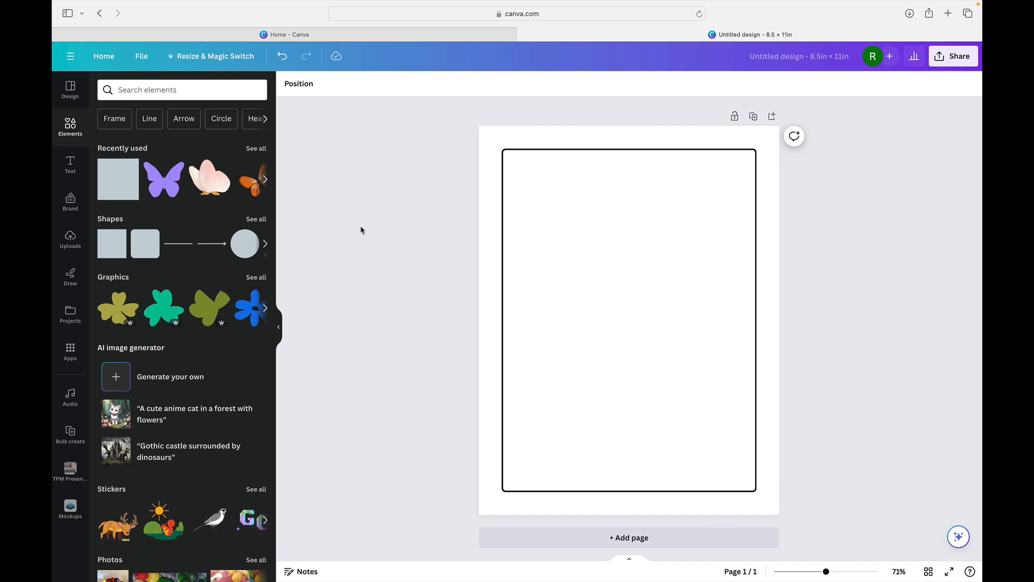
{"action": "type", "text": "butterfly"}
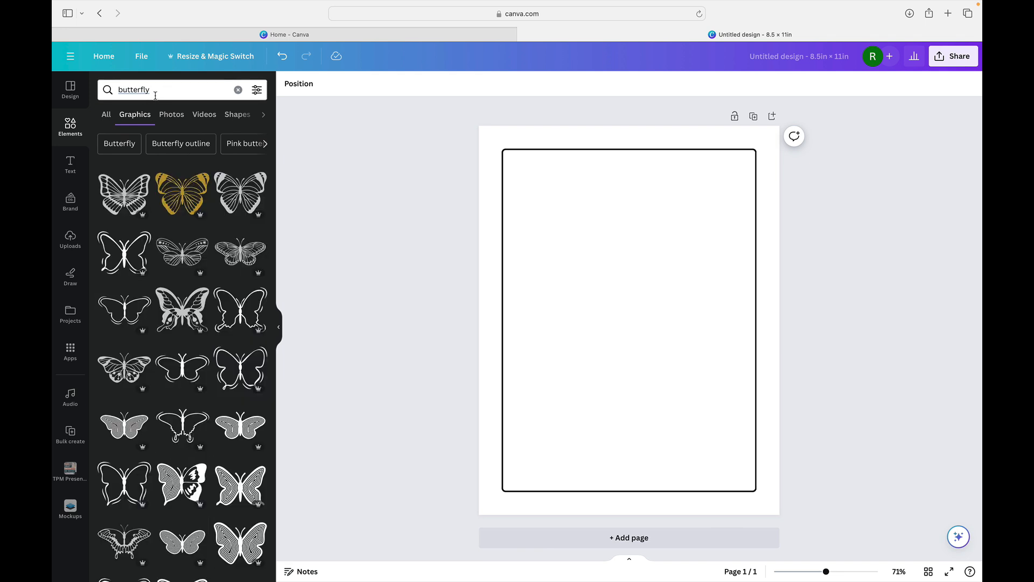
{"action": "left_click", "coordinate": [165, 89]}
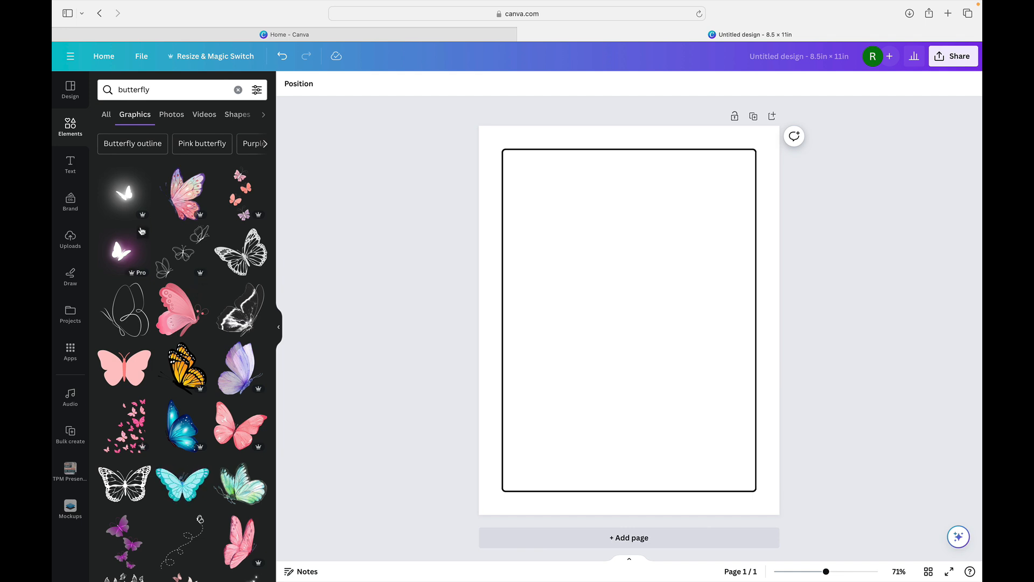
{"action": "scroll", "scroll_direction": "down", "scroll_amount": 3}
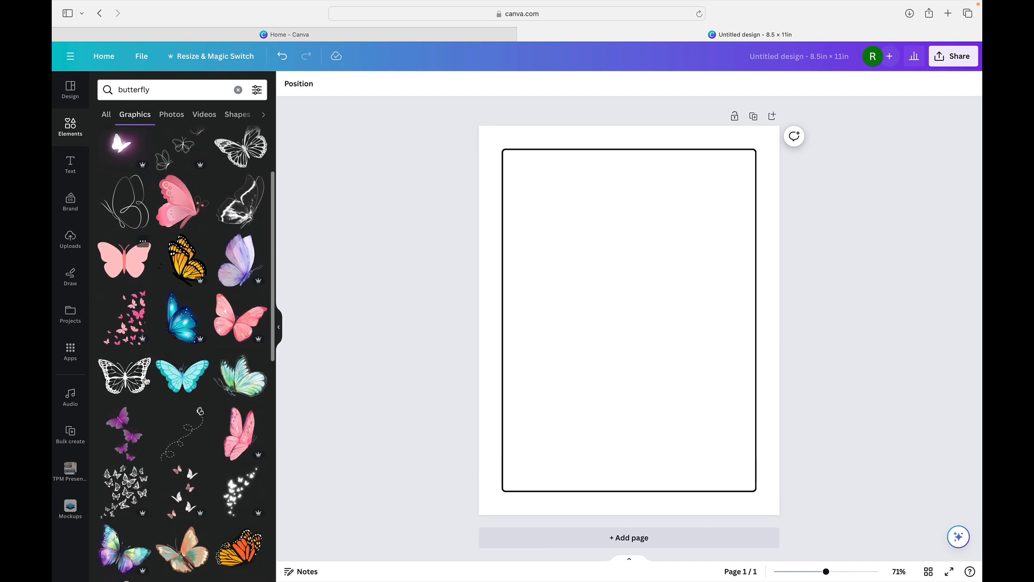
{"action": "left_click", "coordinate": [123, 376]}
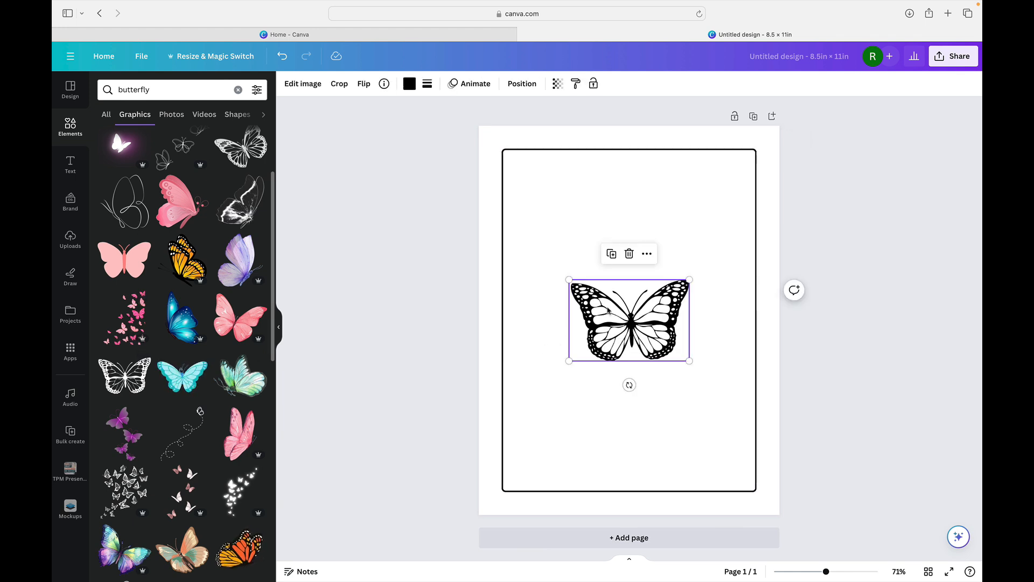
{"action": "left_click_drag", "start_coordinate": [565, 279], "coordinate": [503, 232]}
{"action": "type", "text": " outline"}
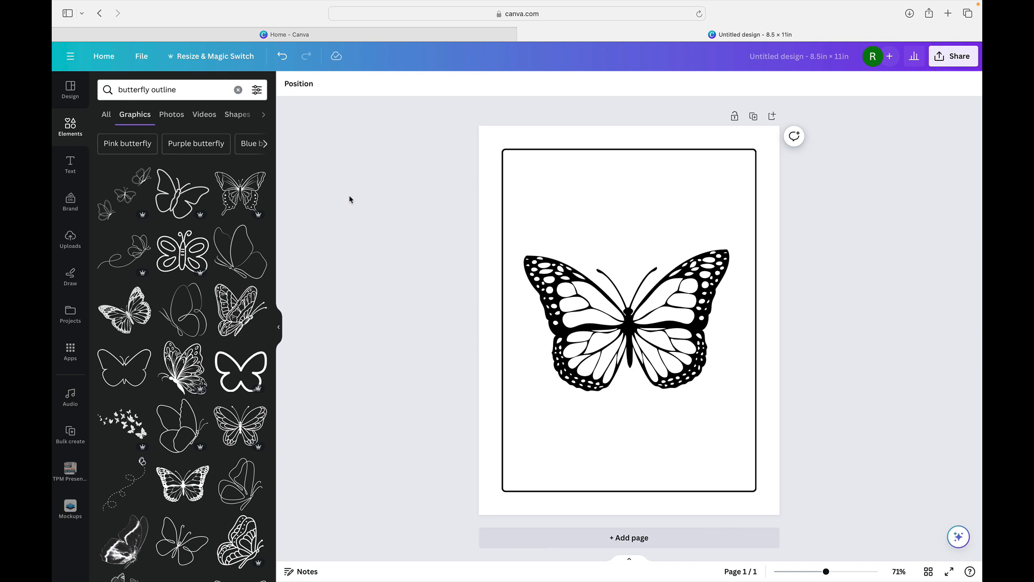
{"action": "scroll", "scroll_direction": "down", "scroll_amount": 3}
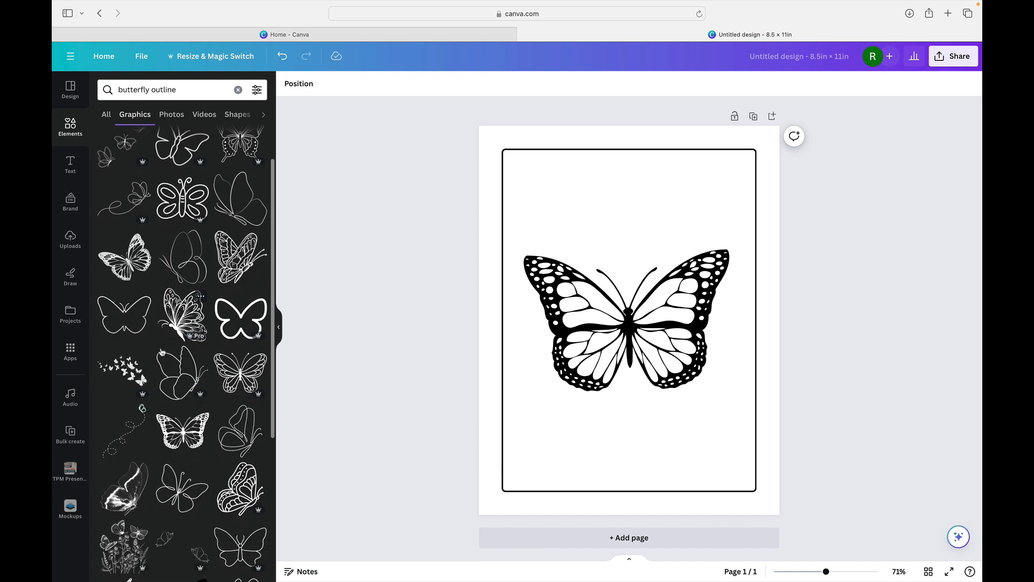
{"action": "scroll", "scroll_direction": "down", "scroll_amount": 3}
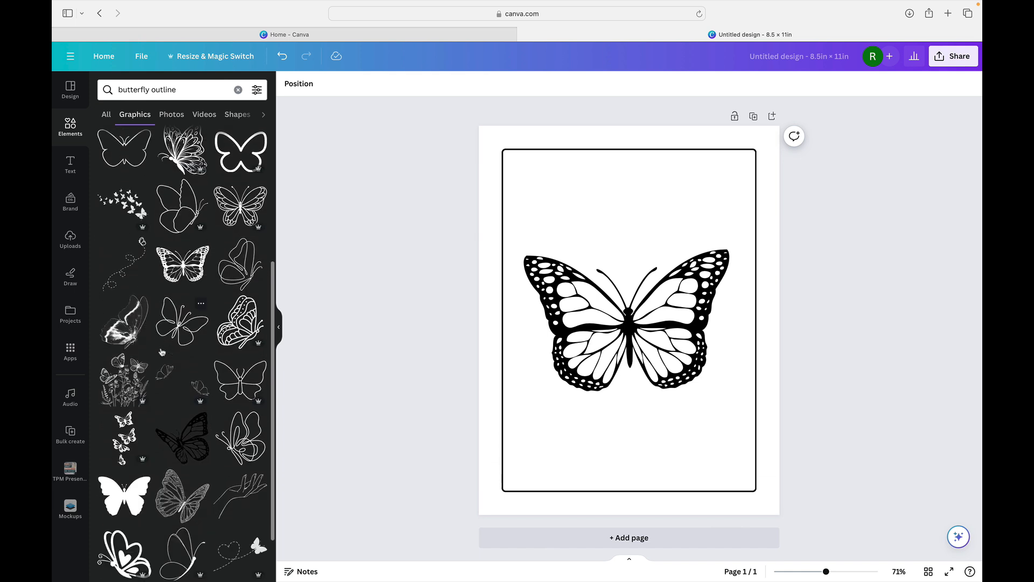
{"action": "scroll", "scroll_direction": "down", "scroll_amount": 3}
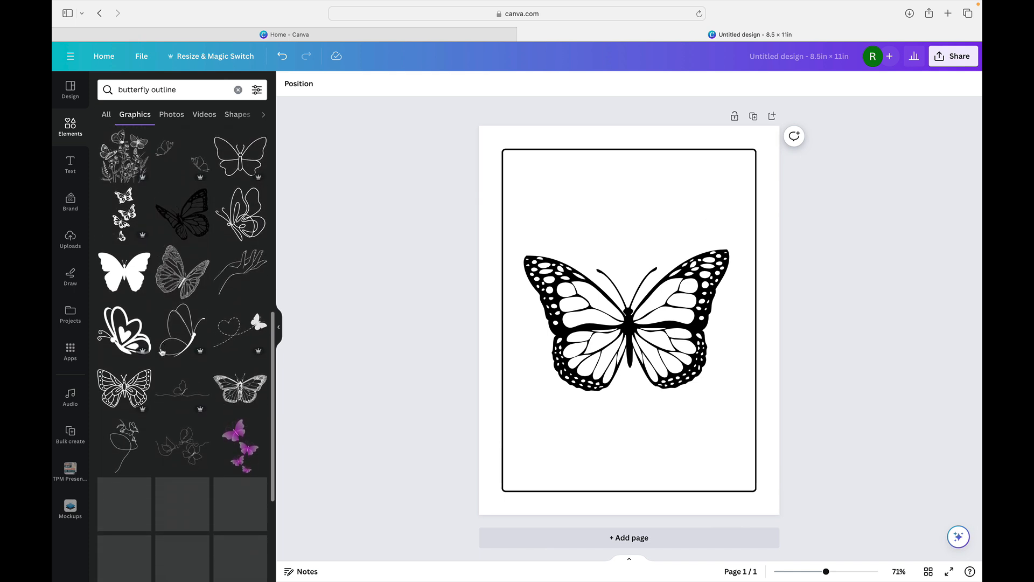
{"action": "scroll", "scroll_direction": "down", "scroll_amount": 3}
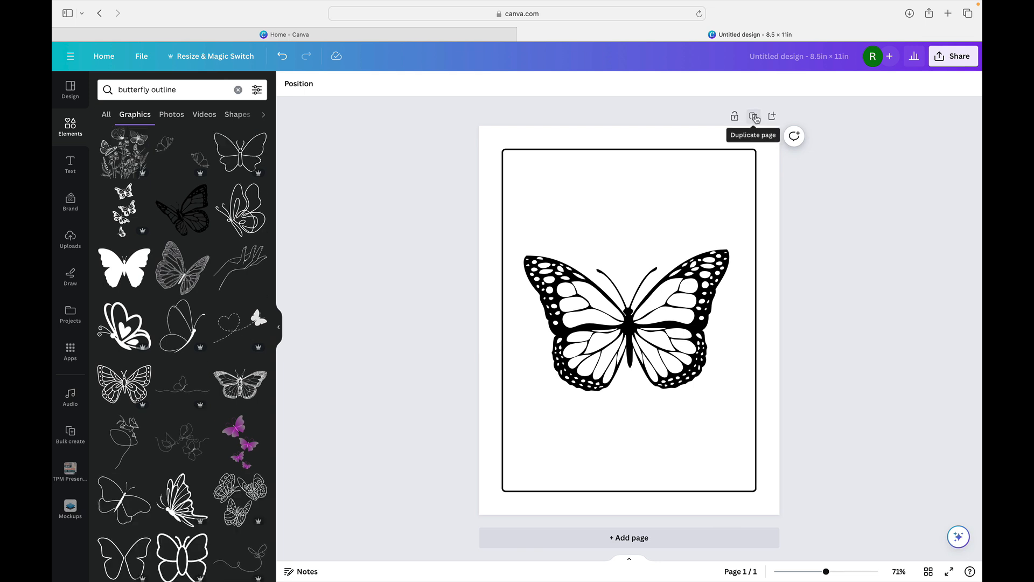
- Duplicate the page, add the open-hand drawing on page 2 and place a butterfly above it
{"action": "left_click", "coordinate": [754, 116]}
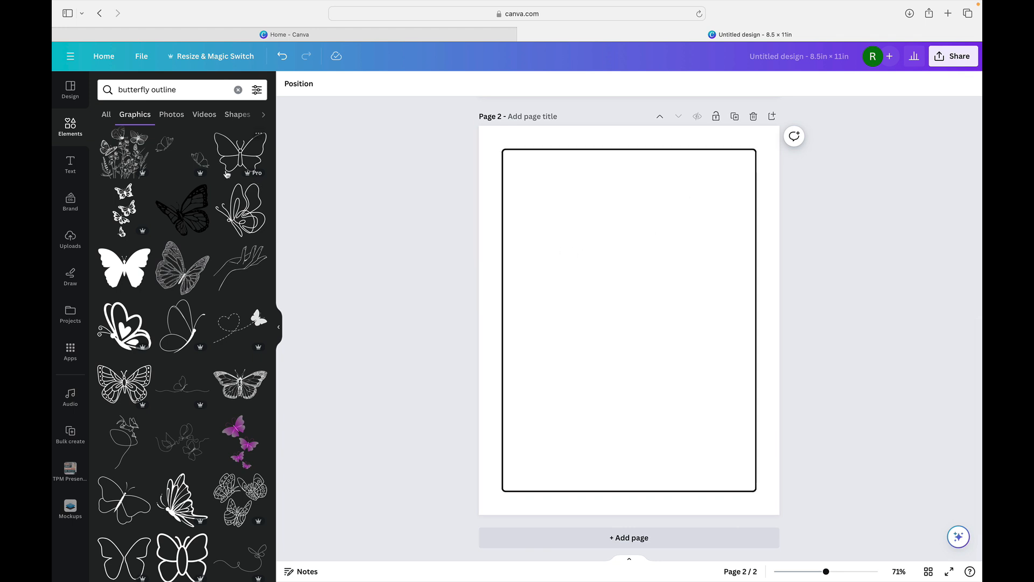
{"action": "left_click", "coordinate": [240, 267]}
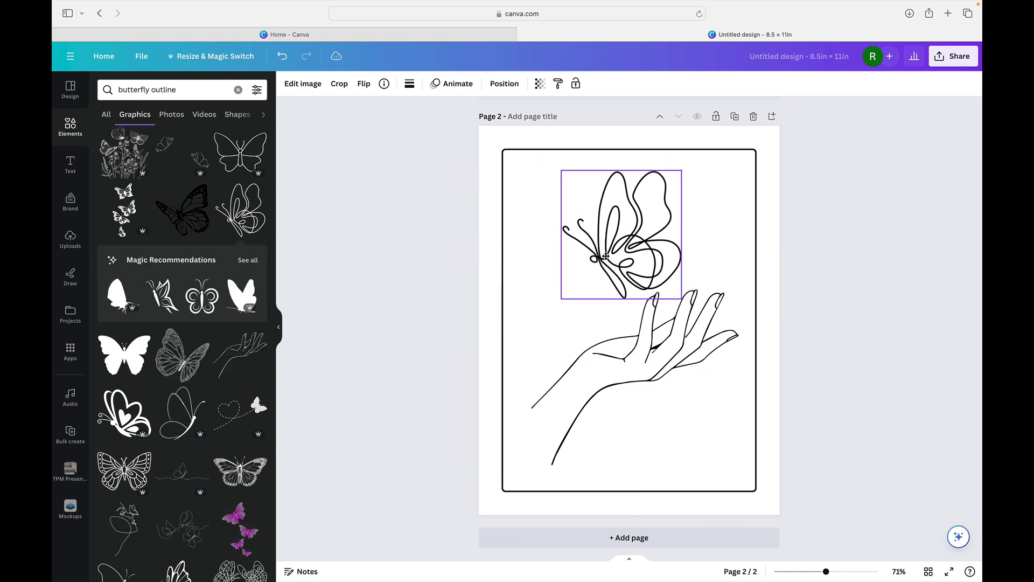
{"action": "left_click_drag", "start_coordinate": [606, 257], "coordinate": [613, 256]}
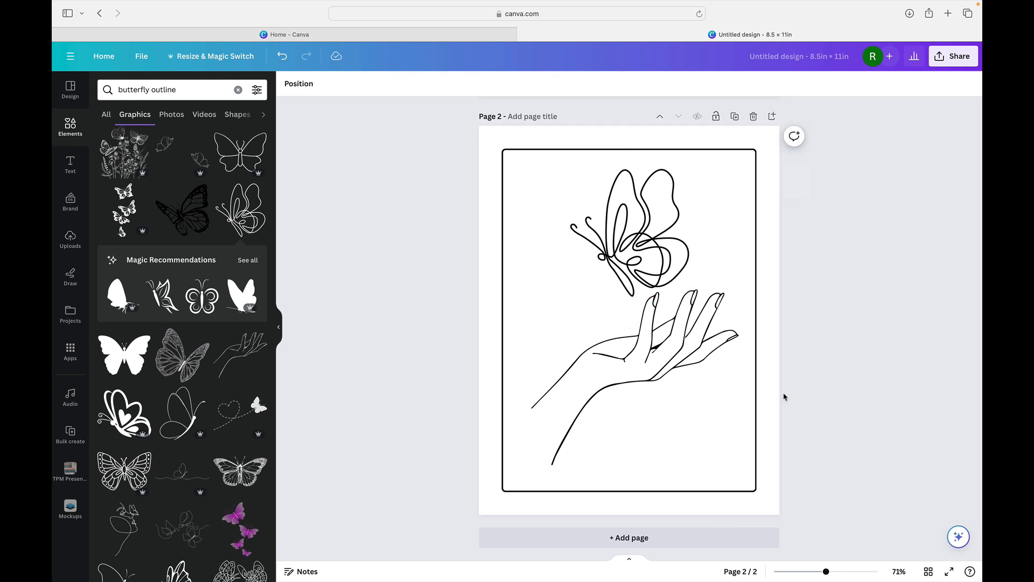
{"action": "mouse_move", "coordinate": [397, 254]}
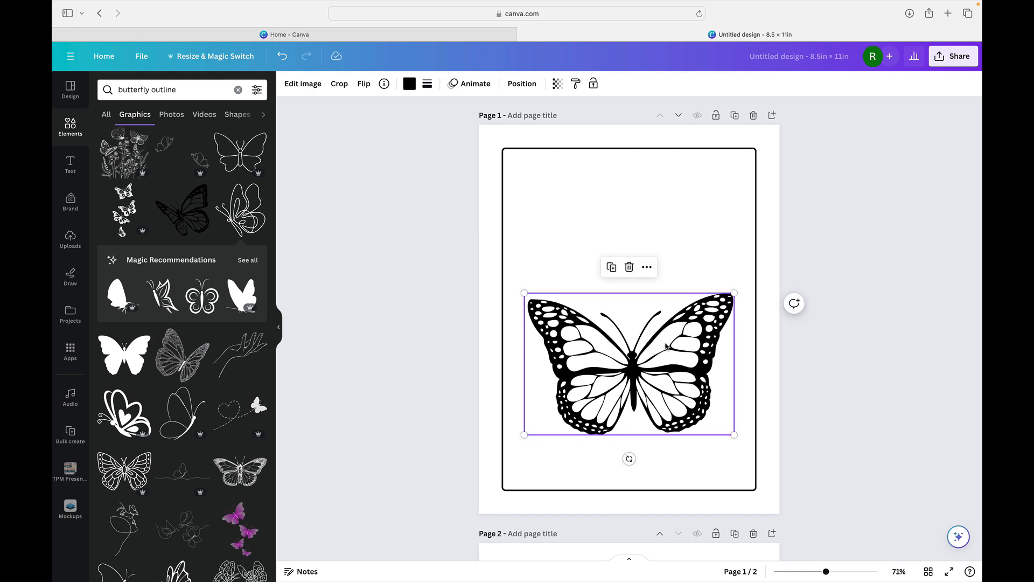
{"action": "mouse_move", "coordinate": [503, 269]}
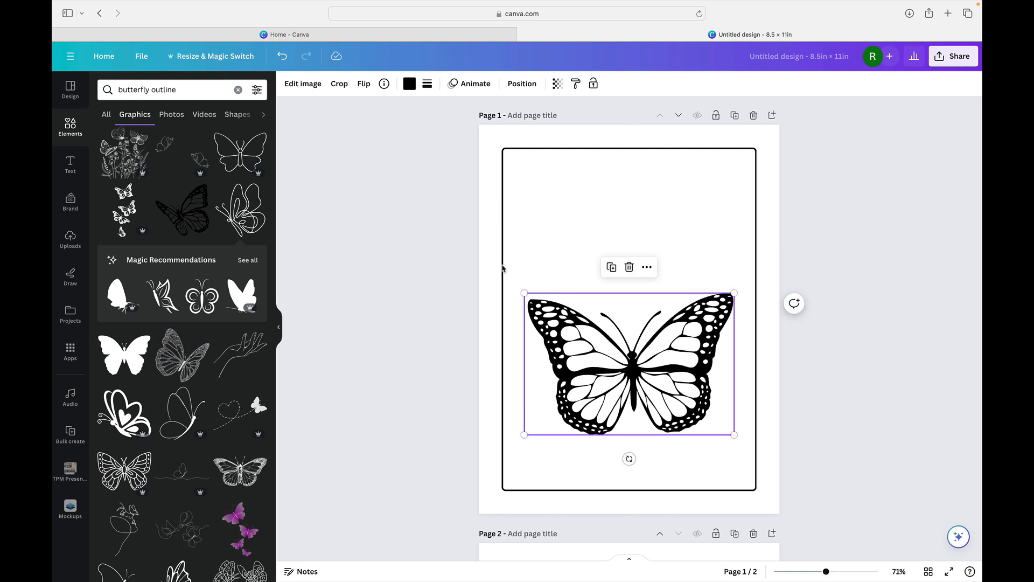
{"action": "mouse_move", "coordinate": [82, 143]}
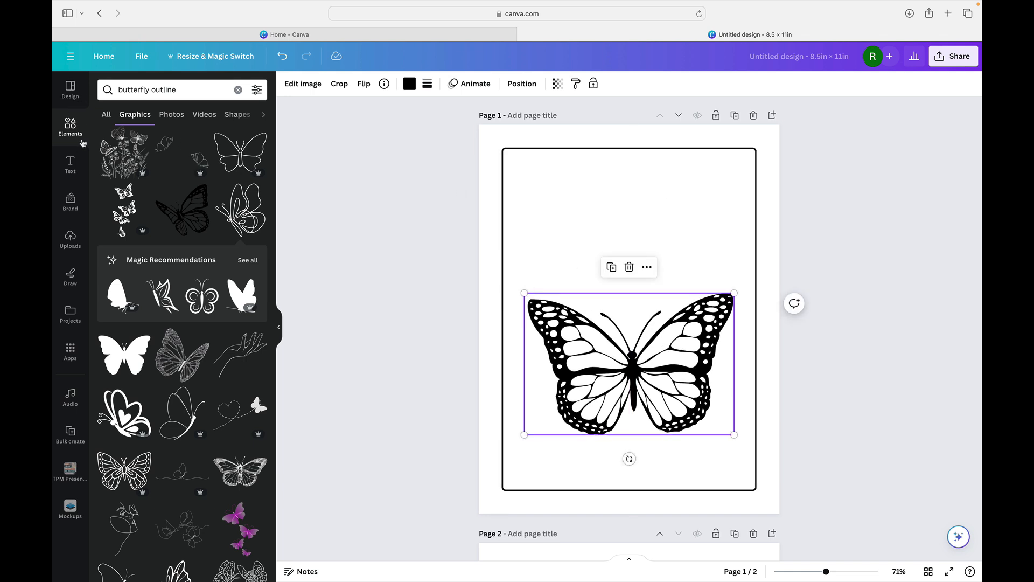
- Add a BUTTERFLY text box on page 1 and move it toward the page top
{"action": "left_click", "coordinate": [70, 163]}
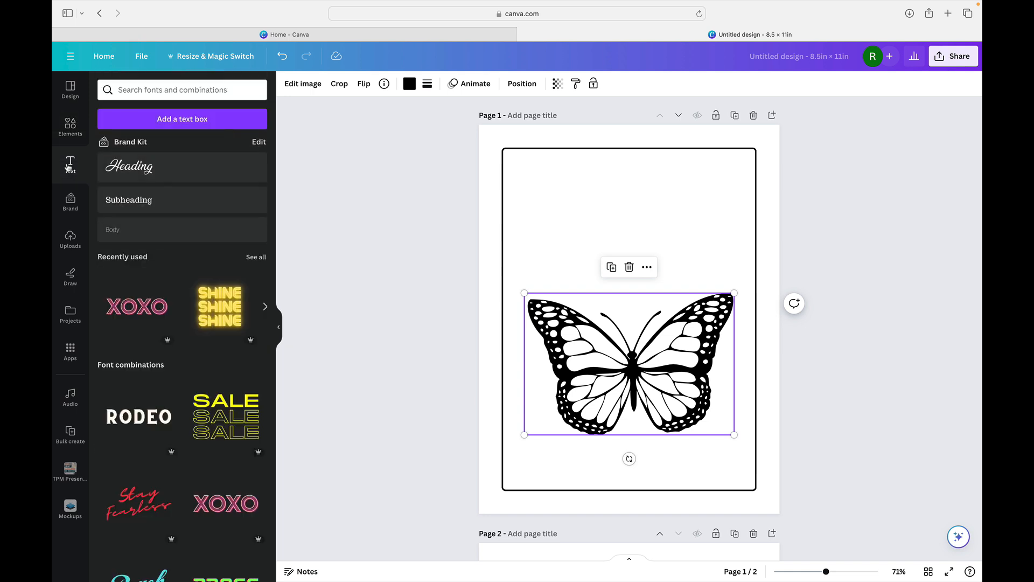
{"action": "left_click", "coordinate": [182, 118]}
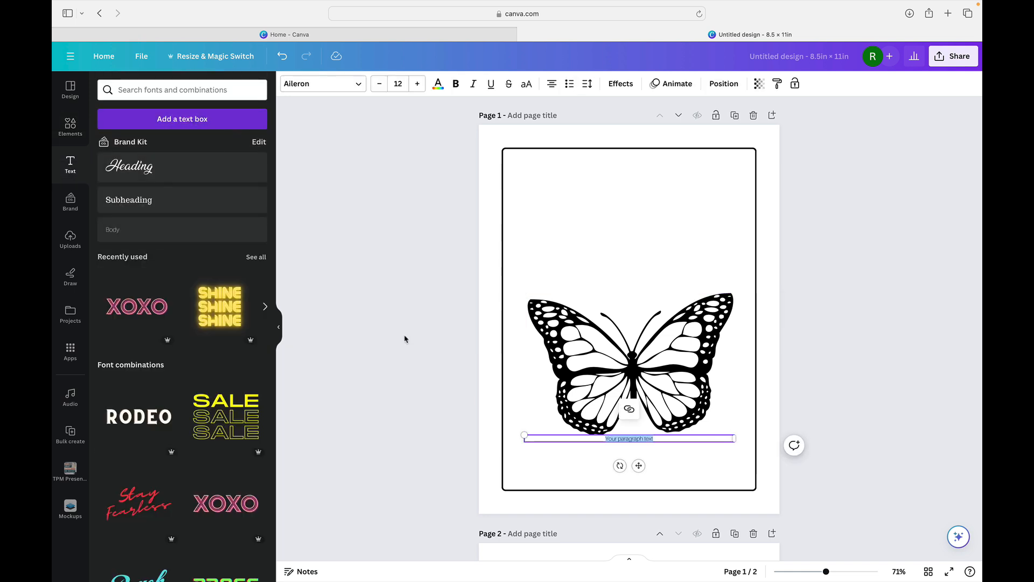
{"action": "left_click_drag", "start_coordinate": [524, 435], "coordinate": [543, 437]}
{"action": "type", "text": "BUTTERFLY"}
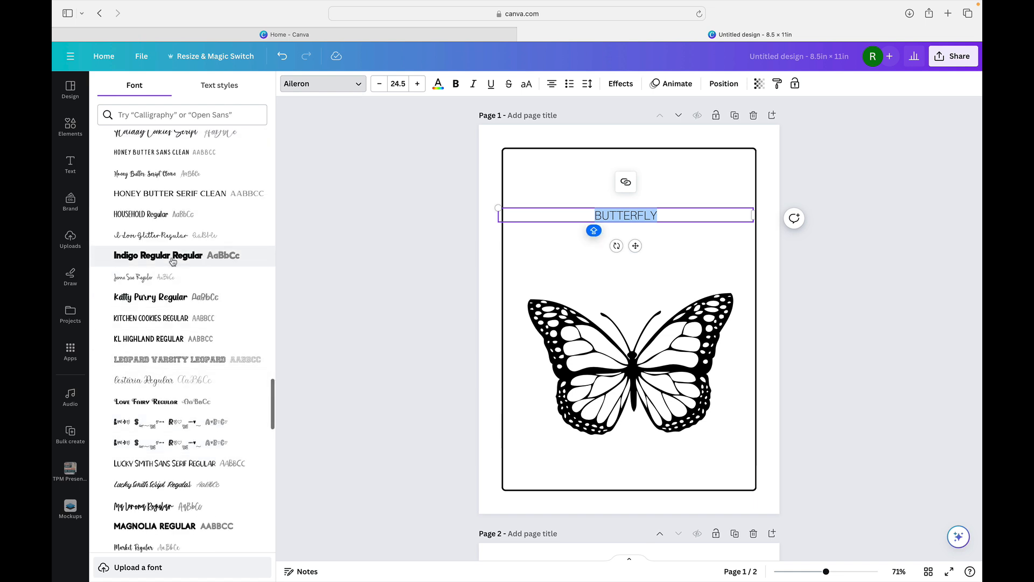
- Try Indigo and Norwester, settle on Active Heart, and enlarge the title across the page width
{"action": "left_click", "coordinate": [157, 256]}
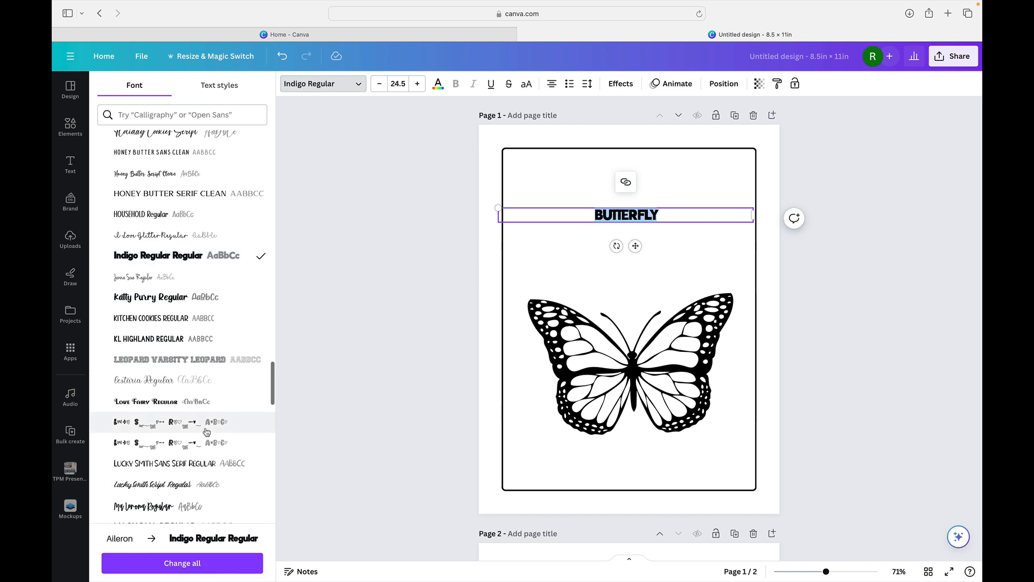
{"action": "scroll", "scroll_direction": "down", "scroll_amount": 3}
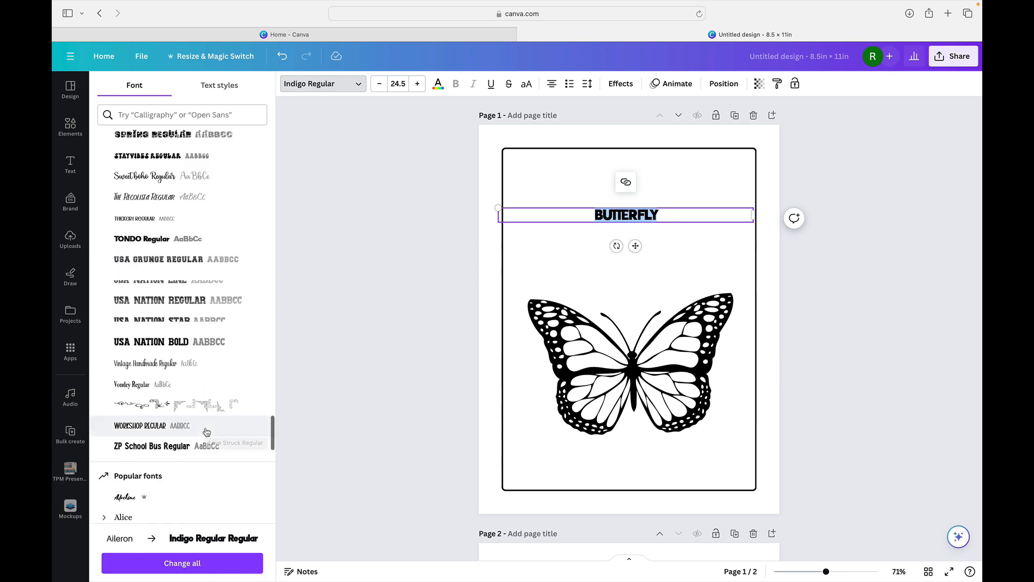
{"action": "scroll", "scroll_direction": "down", "scroll_amount": 3}
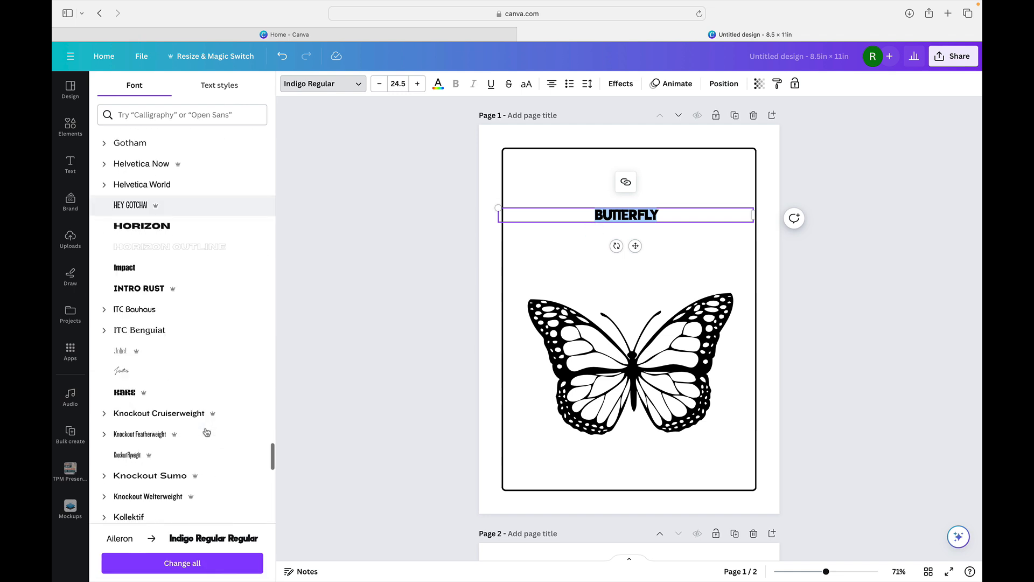
{"action": "scroll", "scroll_direction": "down", "scroll_amount": 3}
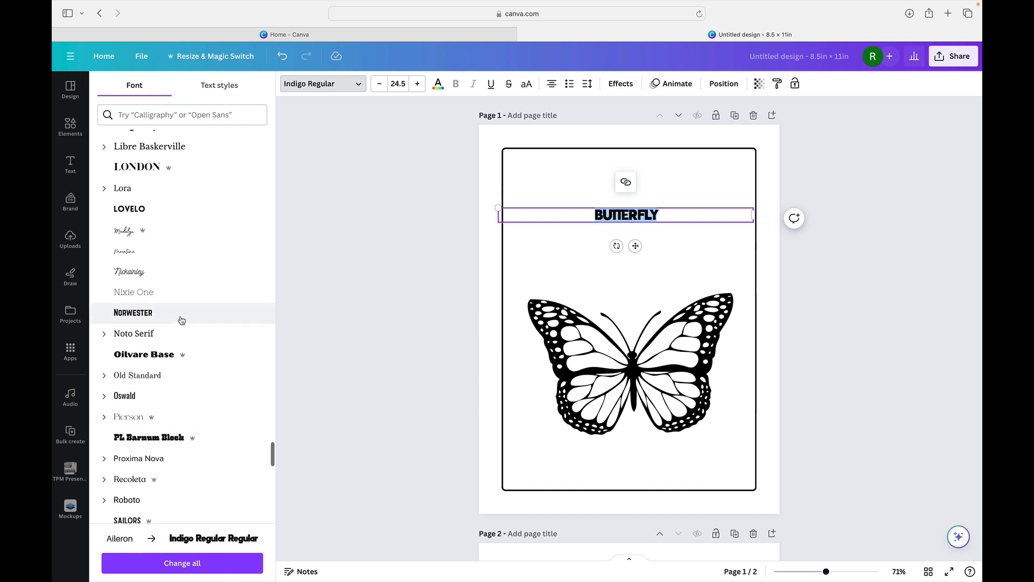
{"action": "left_click", "coordinate": [133, 312]}
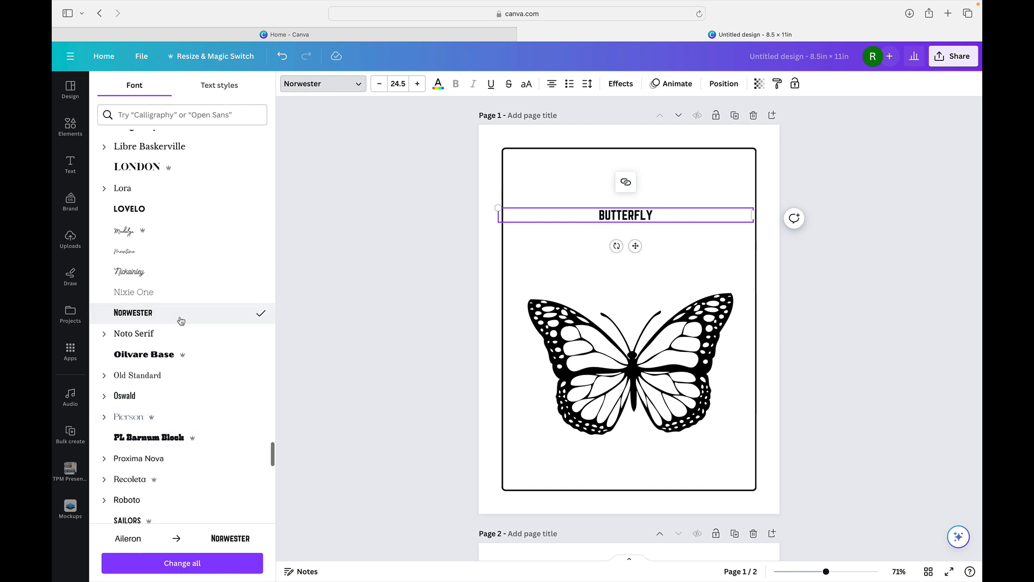
{"action": "mouse_move", "coordinate": [176, 315]}
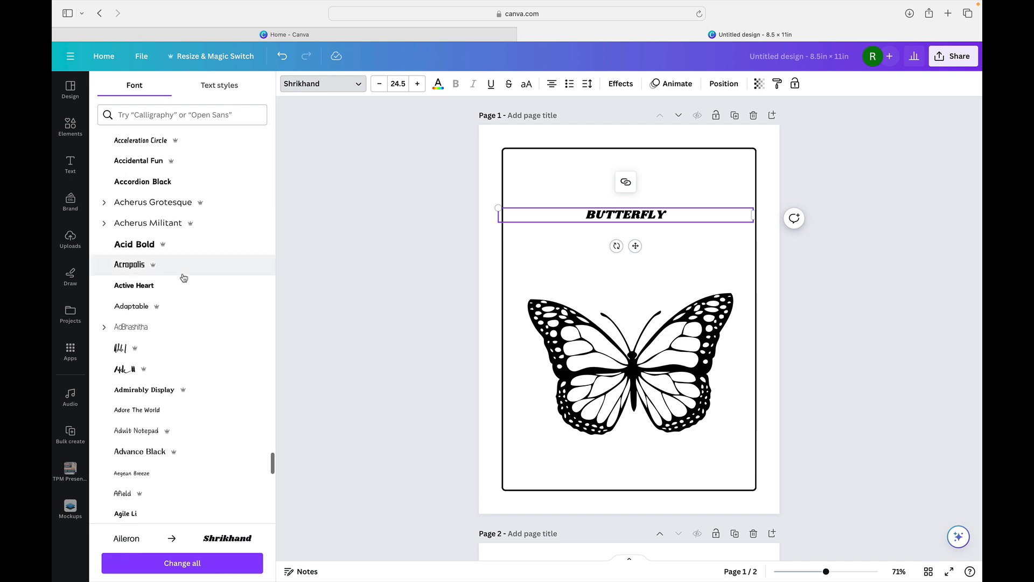
{"action": "left_click", "coordinate": [133, 285]}
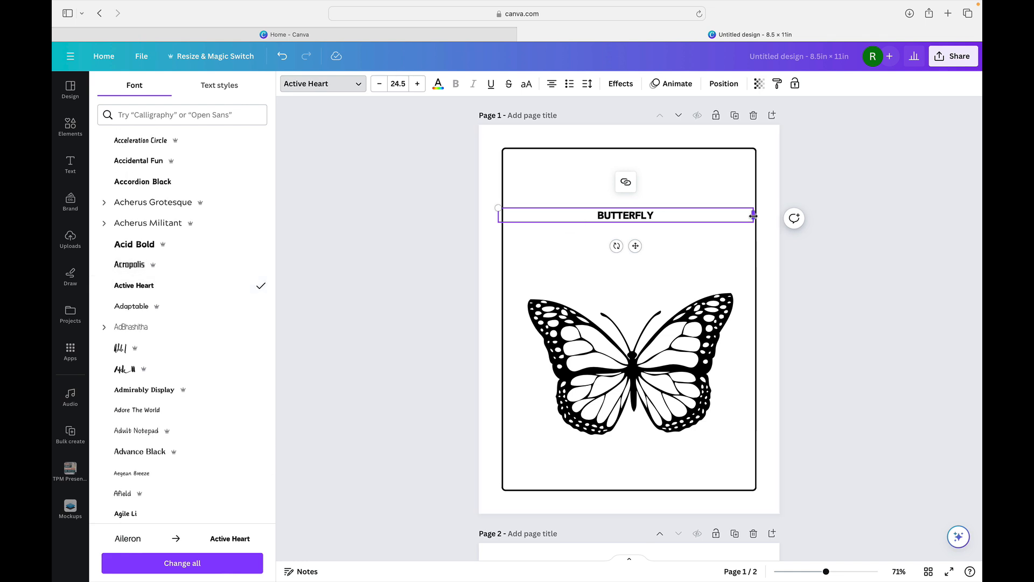
{"action": "left_click_drag", "start_coordinate": [752, 216], "coordinate": [597, 215]}
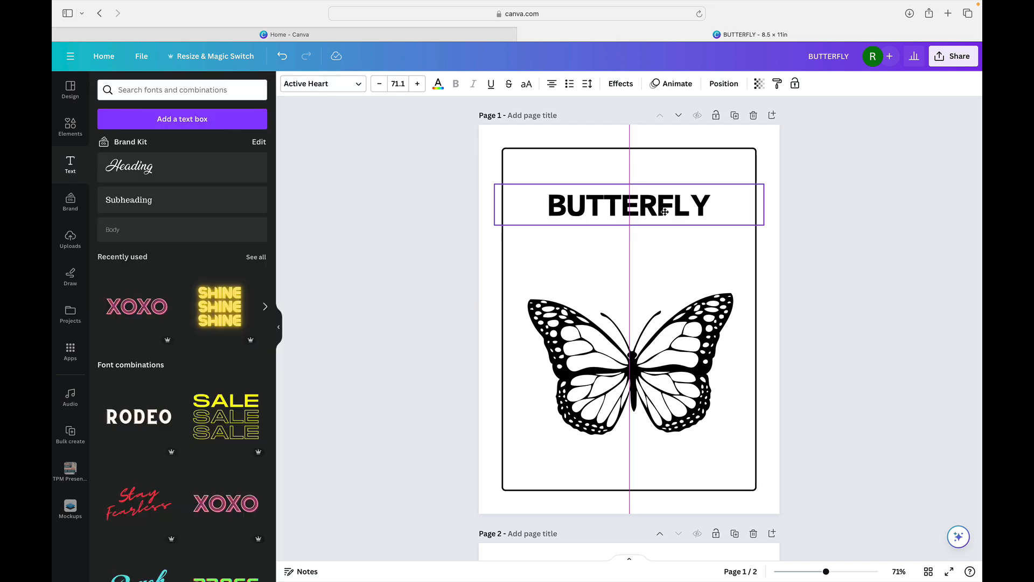
- Apply the Hollow text effect so the BUTTERFLY letters show only outlines
{"action": "left_click", "coordinate": [629, 205]}
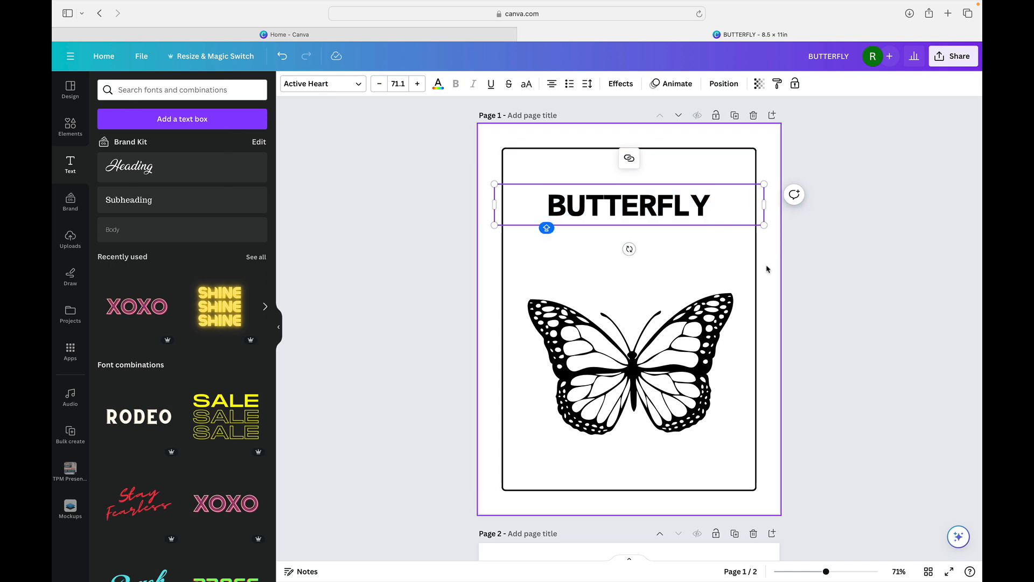
{"action": "double_click", "coordinate": [629, 205]}
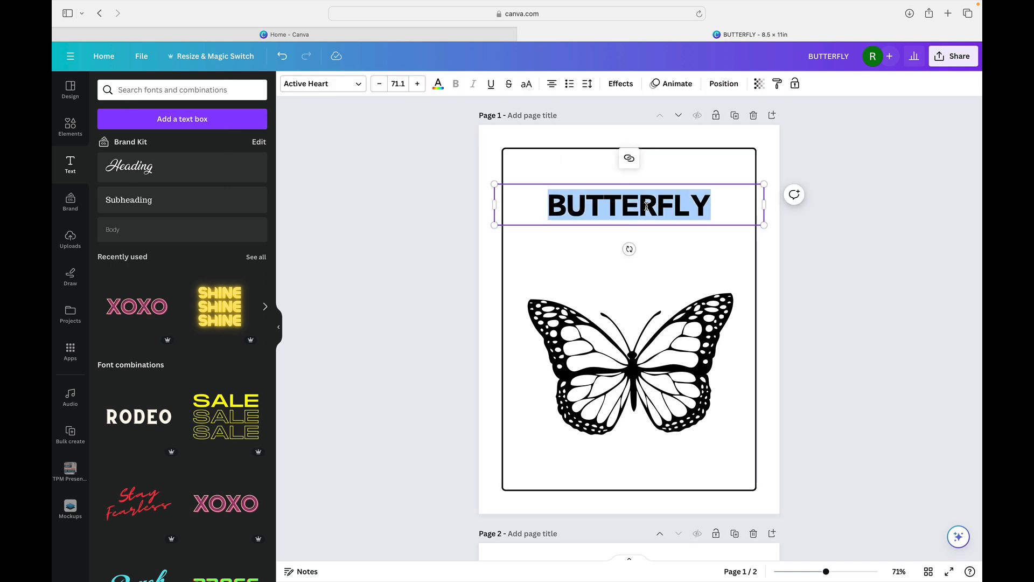
{"action": "left_click", "coordinate": [619, 83]}
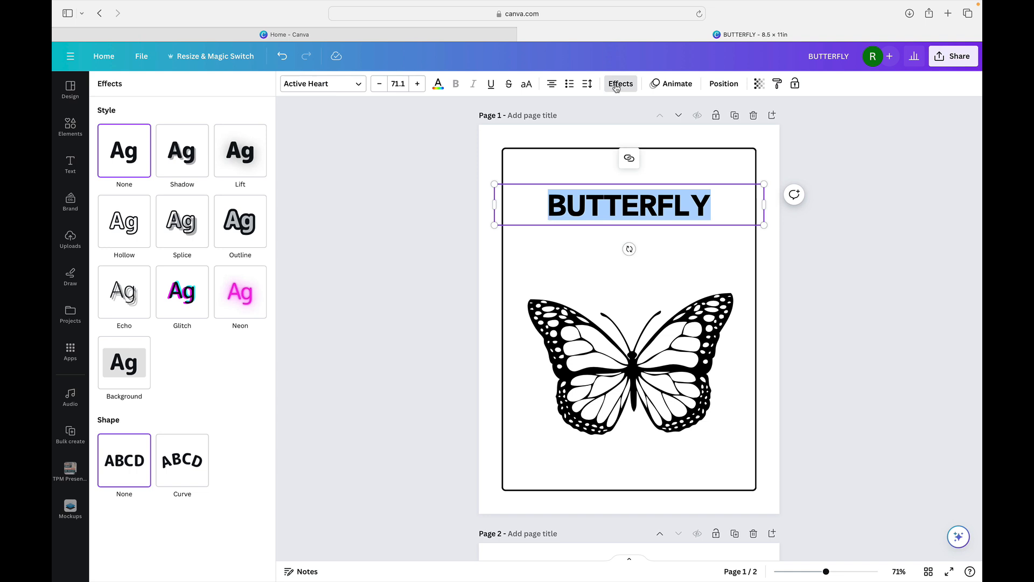
{"action": "left_click", "coordinate": [69, 163]}
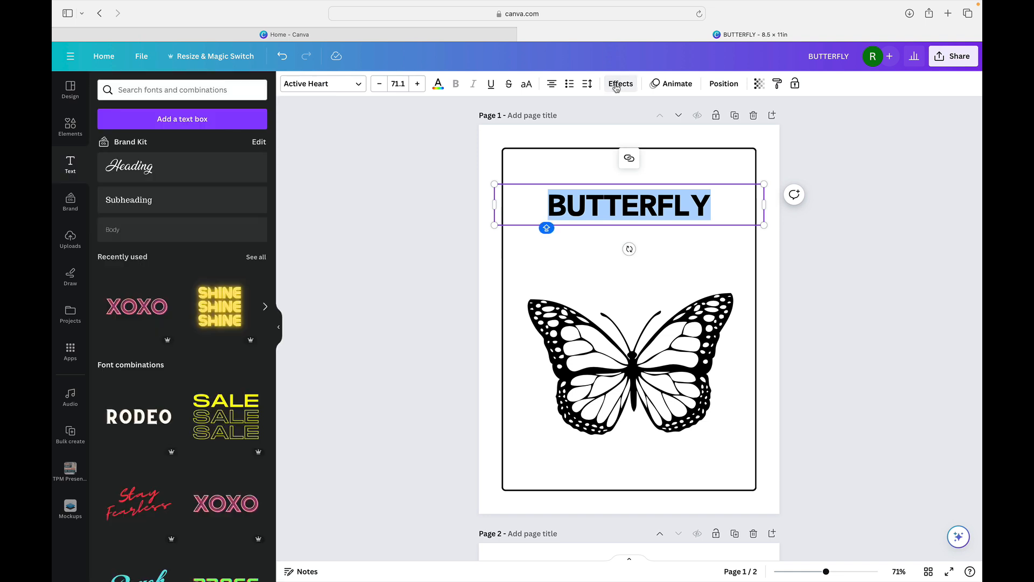
{"action": "left_click", "coordinate": [619, 84]}
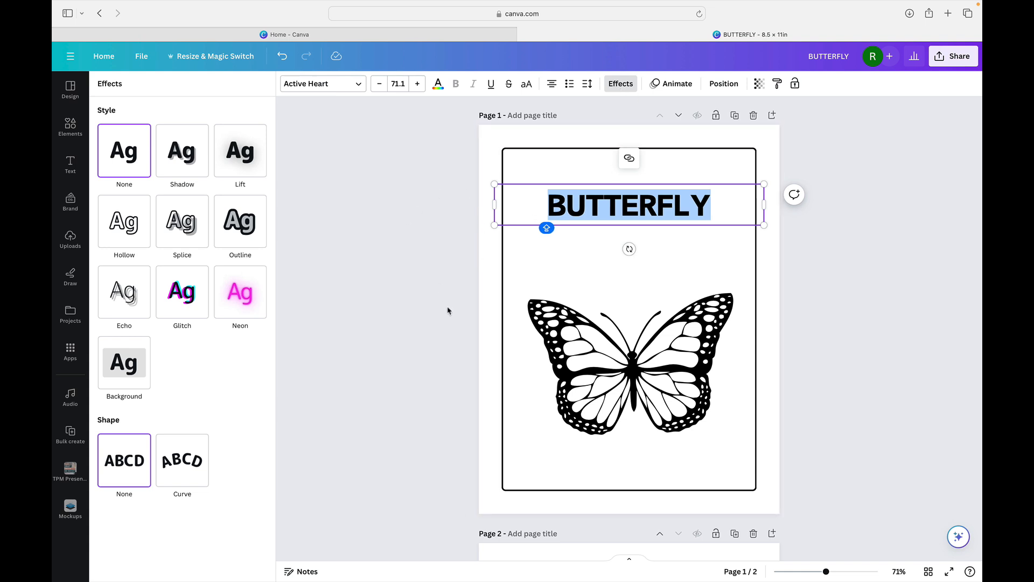
{"action": "mouse_move", "coordinate": [458, 195]}
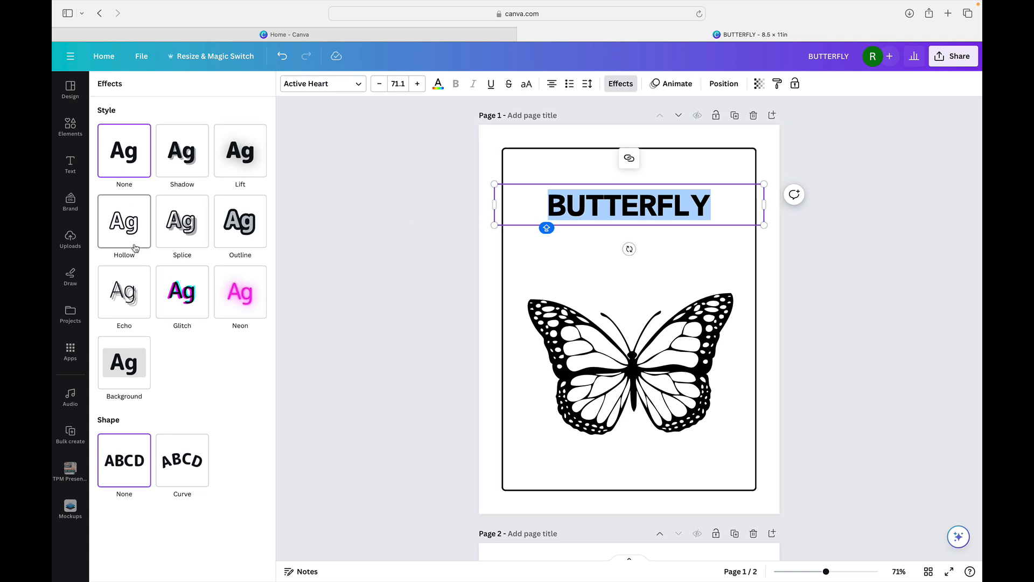
{"action": "left_click", "coordinate": [124, 221]}
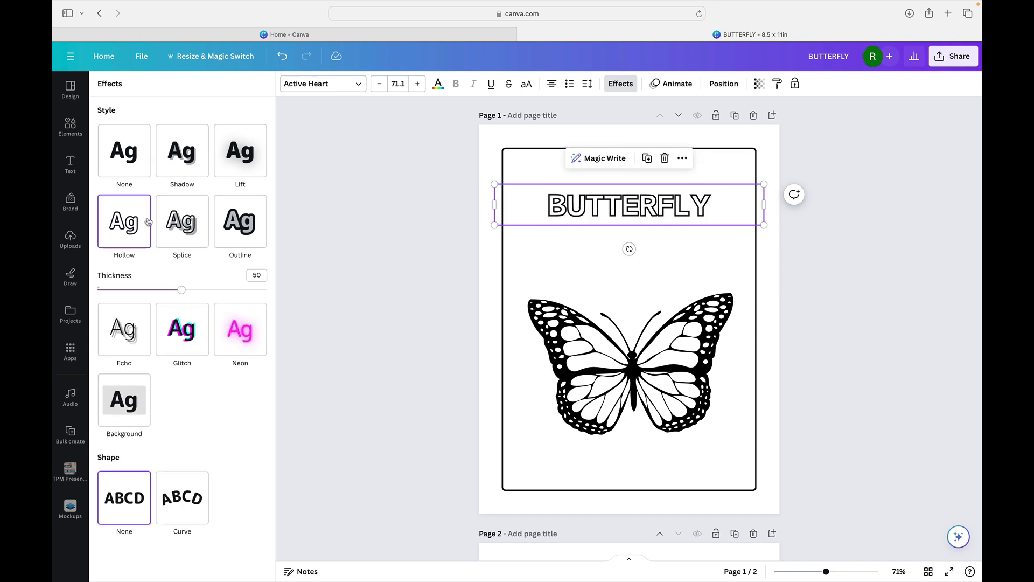
{"action": "mouse_move", "coordinate": [292, 163]}
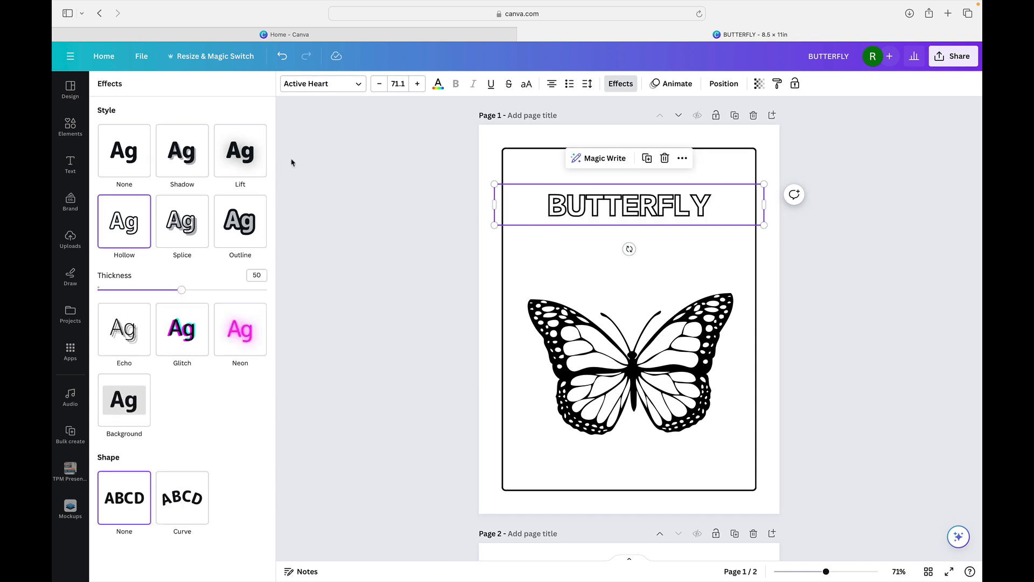
{"action": "mouse_move", "coordinate": [739, 222]}
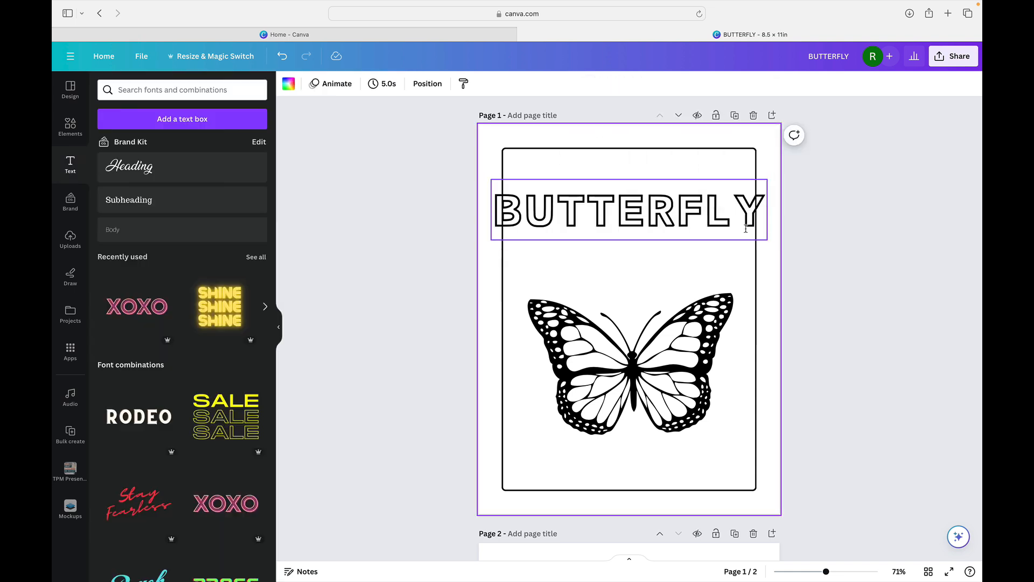
- Finish the title inside the border and scroll through both pages to review them
{"action": "left_click", "coordinate": [627, 210]}
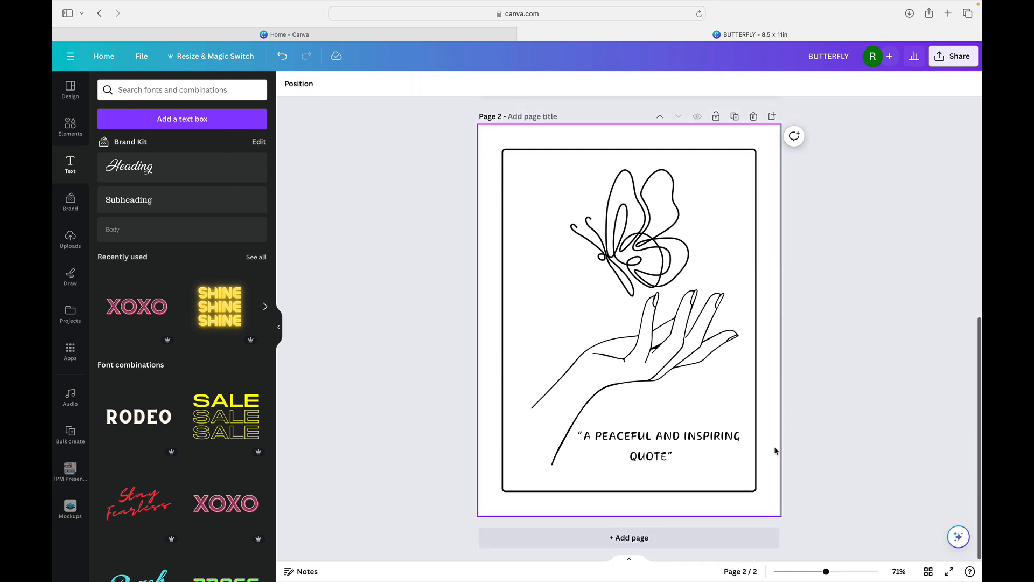
{"action": "mouse_move", "coordinate": [773, 449]}
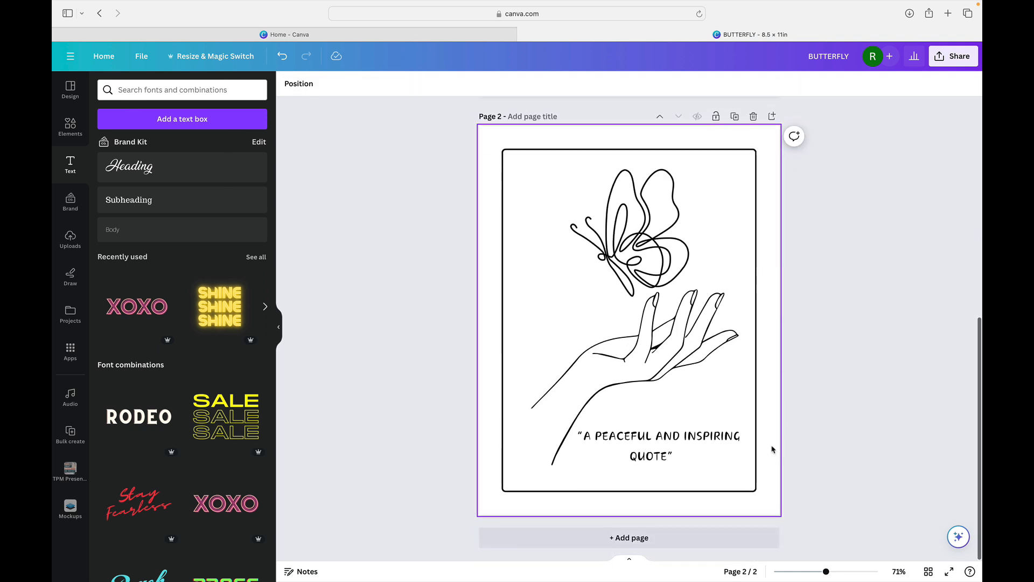
{"action": "left_click", "coordinate": [850, 217]}
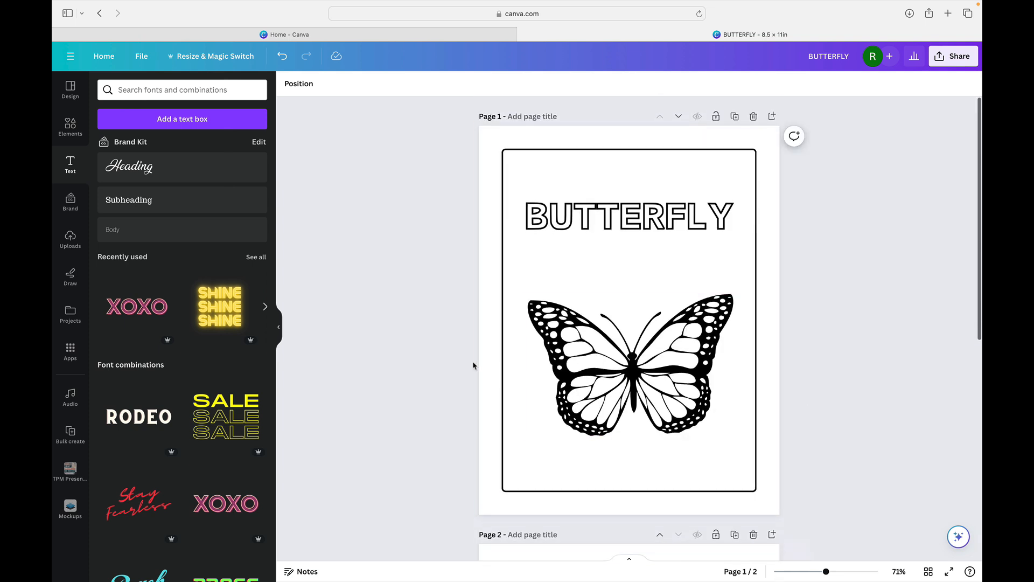
{"action": "scroll", "scroll_direction": "down", "scroll_amount": 3}
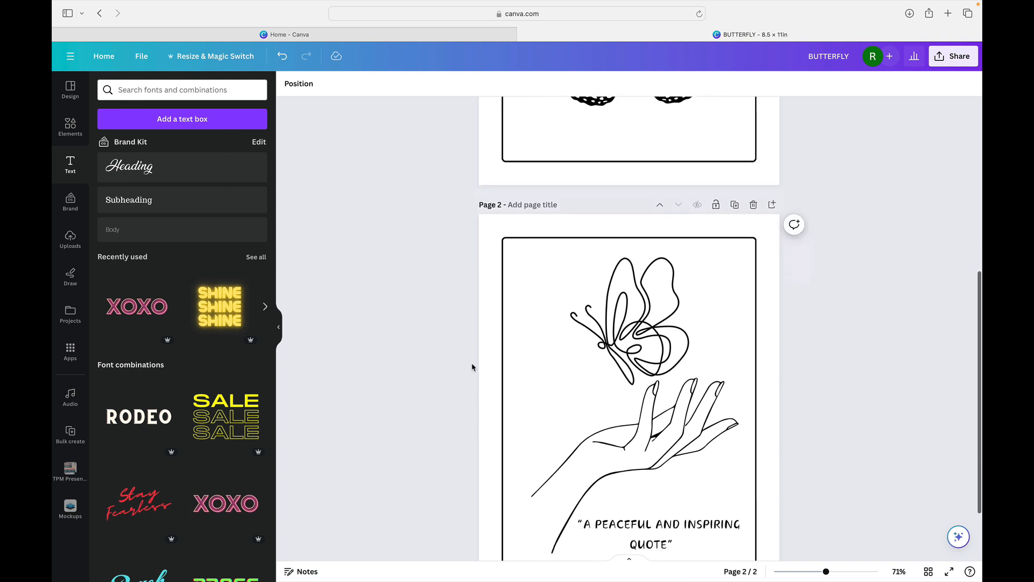
{"action": "scroll", "scroll_direction": "down", "scroll_amount": 3}
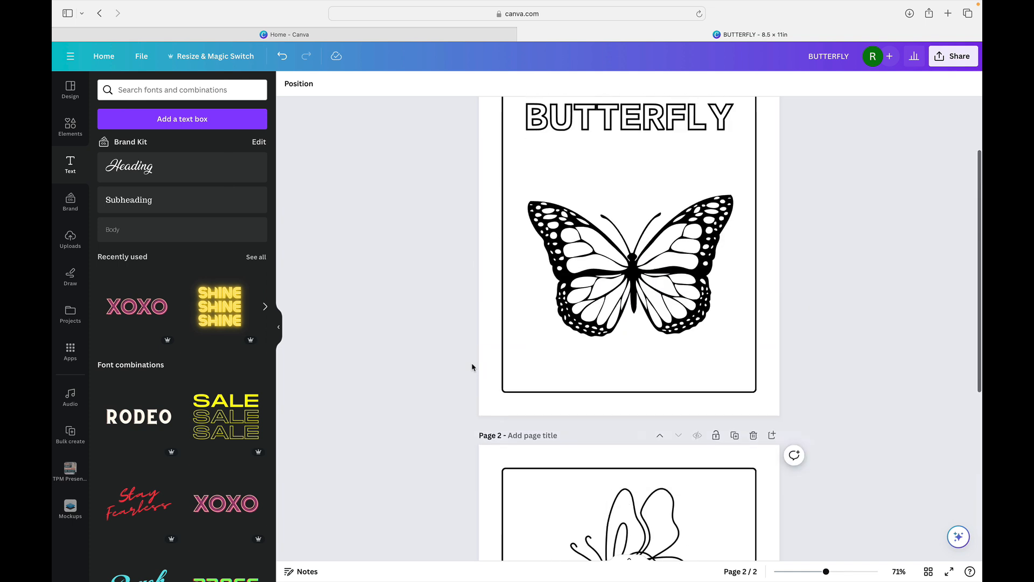
{"action": "scroll", "scroll_direction": "down", "scroll_amount": 3}
{"action": "type", "text": "Coloring Book"}
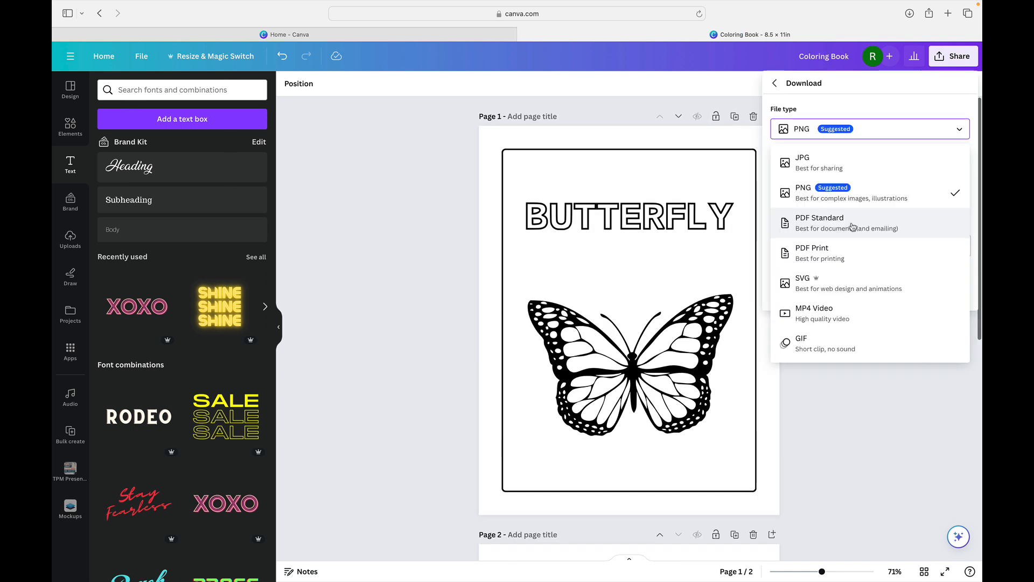
{"action": "mouse_move", "coordinate": [851, 257]}
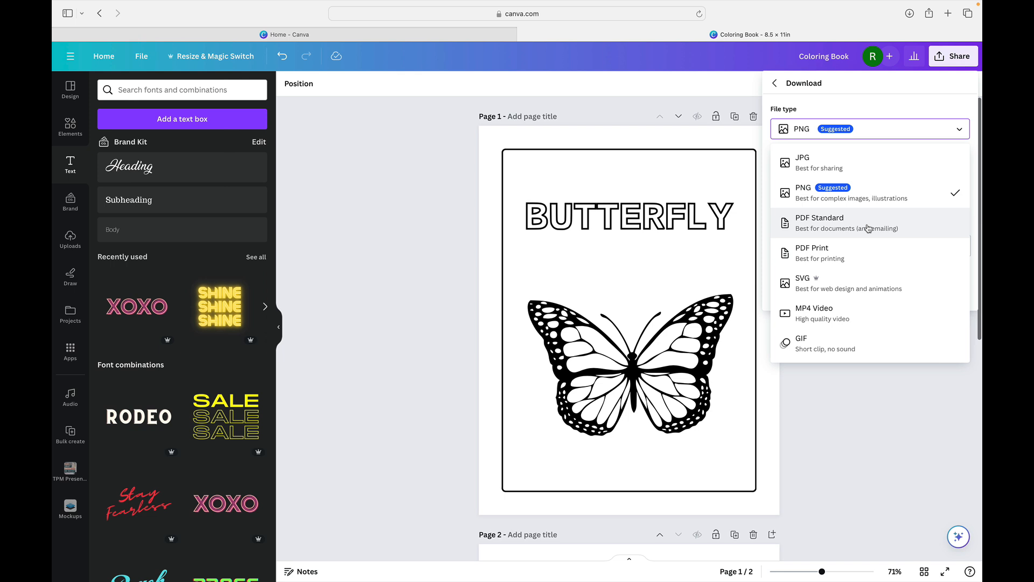
- Set the download to PDF Standard for all 2 pages with Flatten PDF ticked
{"action": "left_click", "coordinate": [810, 252]}
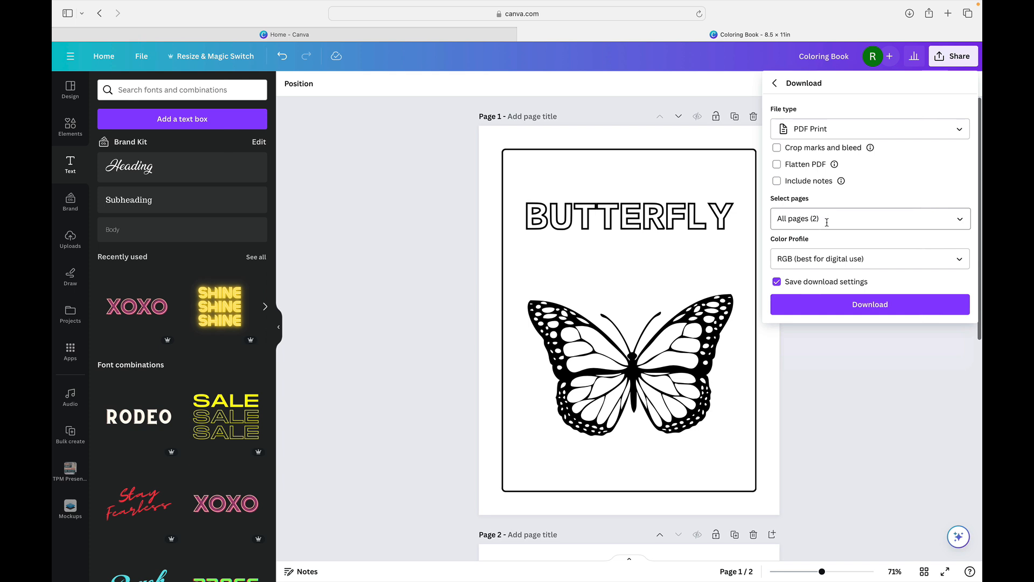
{"action": "mouse_move", "coordinate": [861, 164]}
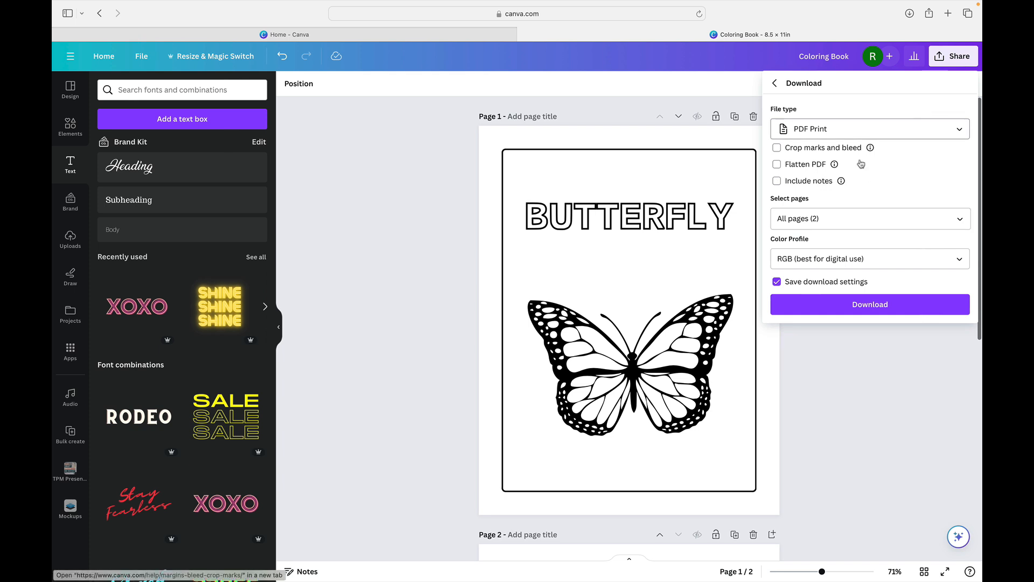
{"action": "left_click", "coordinate": [869, 128]}
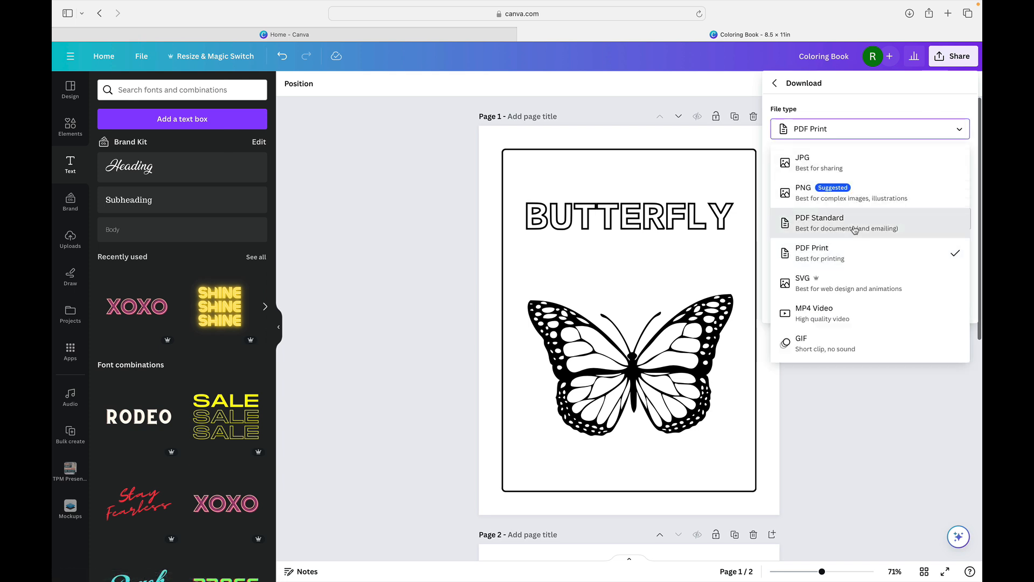
{"action": "left_click", "coordinate": [820, 222]}
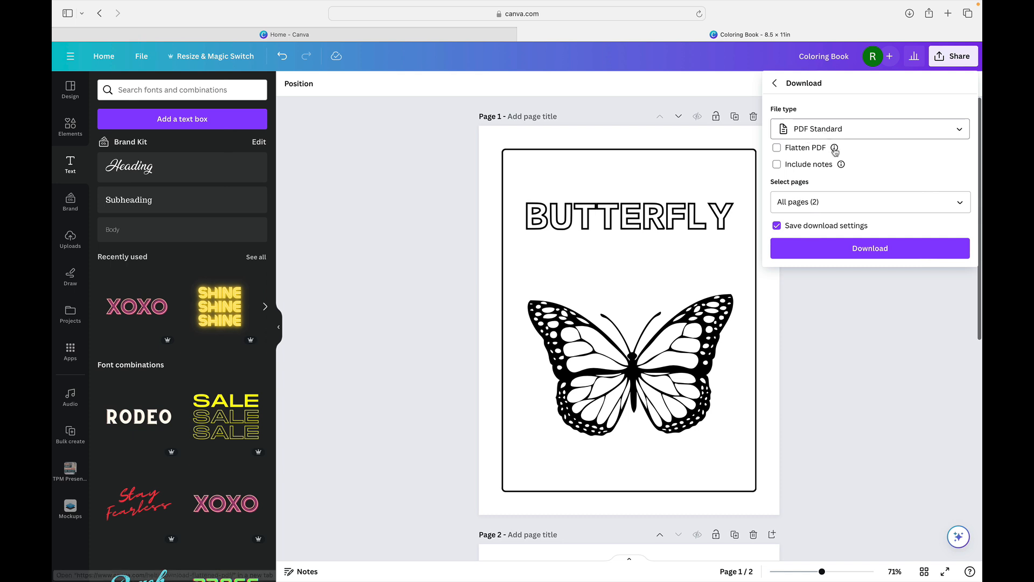
{"action": "mouse_move", "coordinate": [835, 147]}
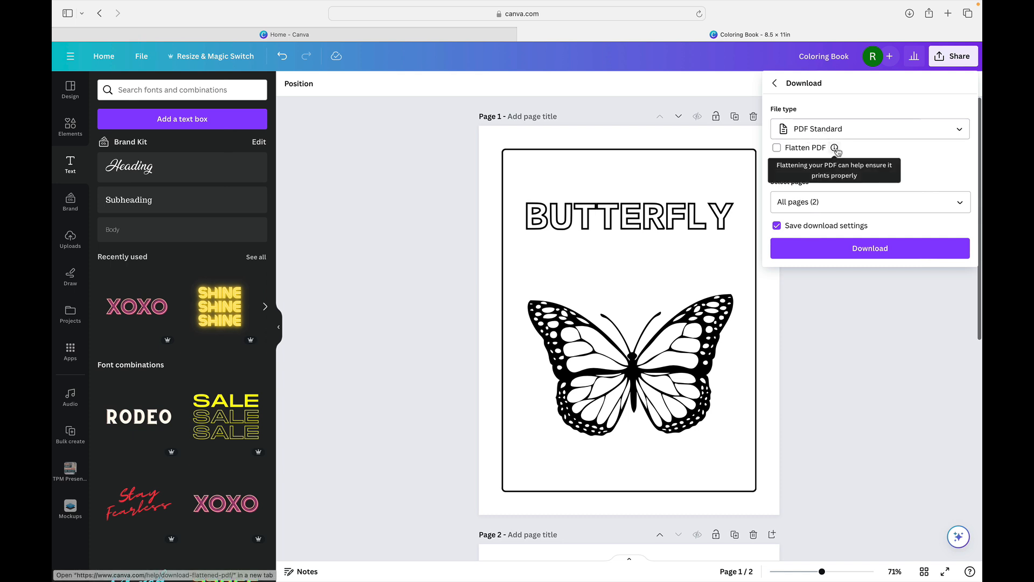
{"action": "mouse_move", "coordinate": [841, 164]}
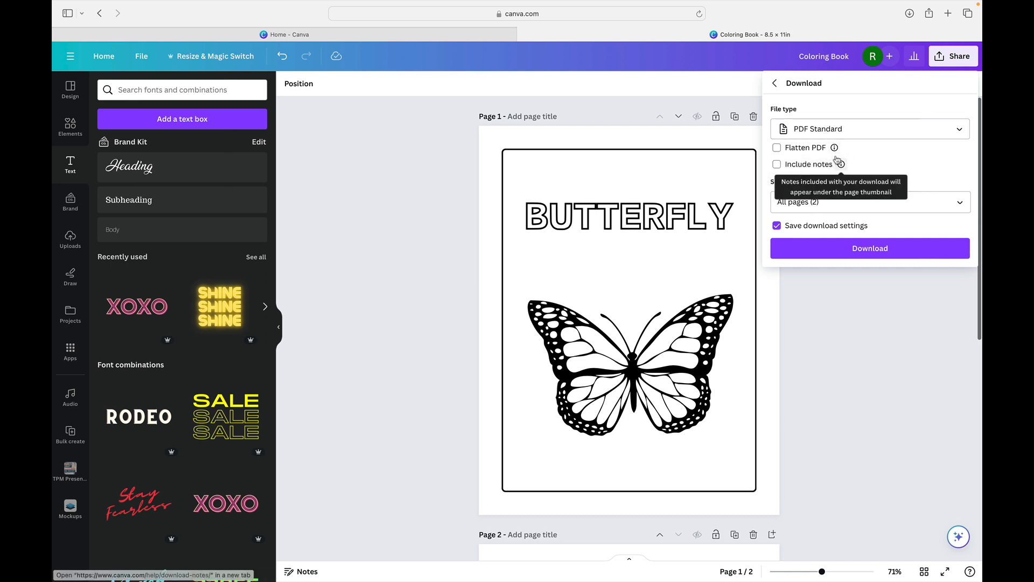
{"action": "mouse_move", "coordinate": [825, 112]}
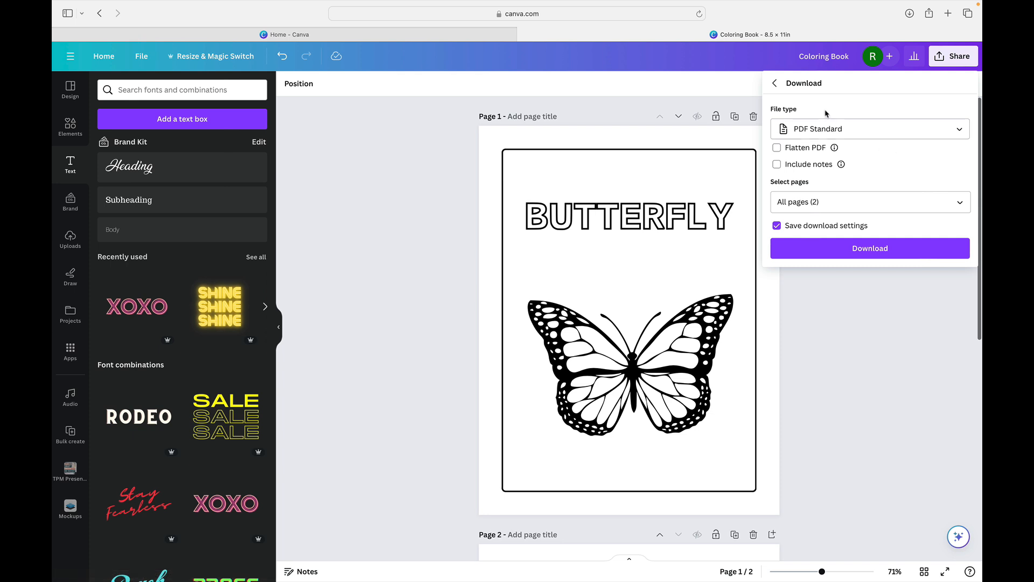
{"action": "left_click", "coordinate": [777, 147]}
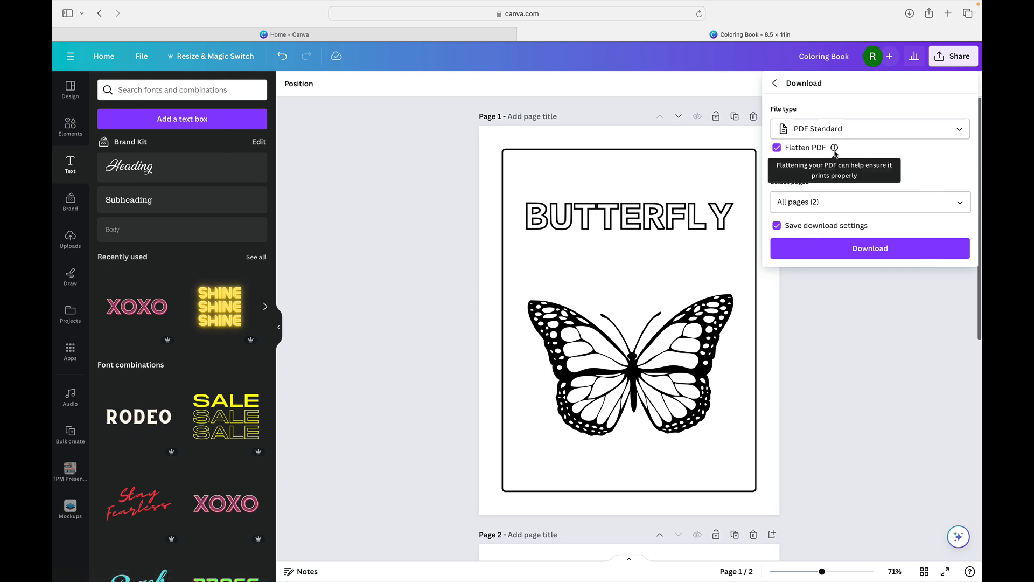